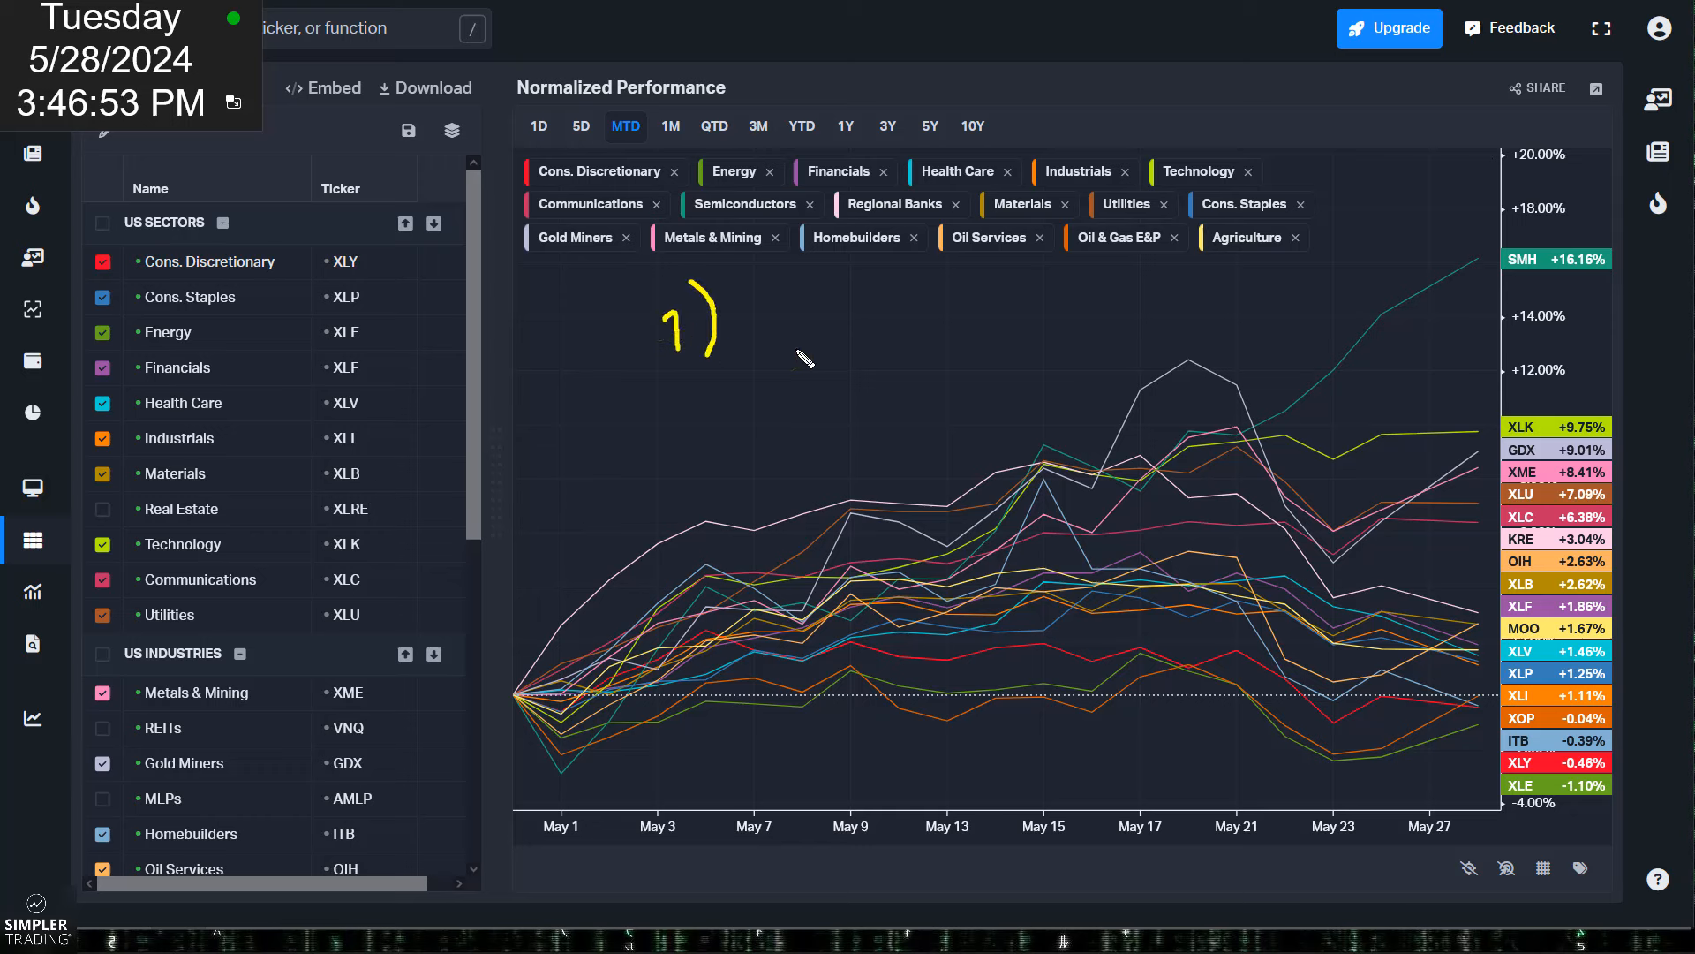
pyautogui.moveTo(1091, 325)
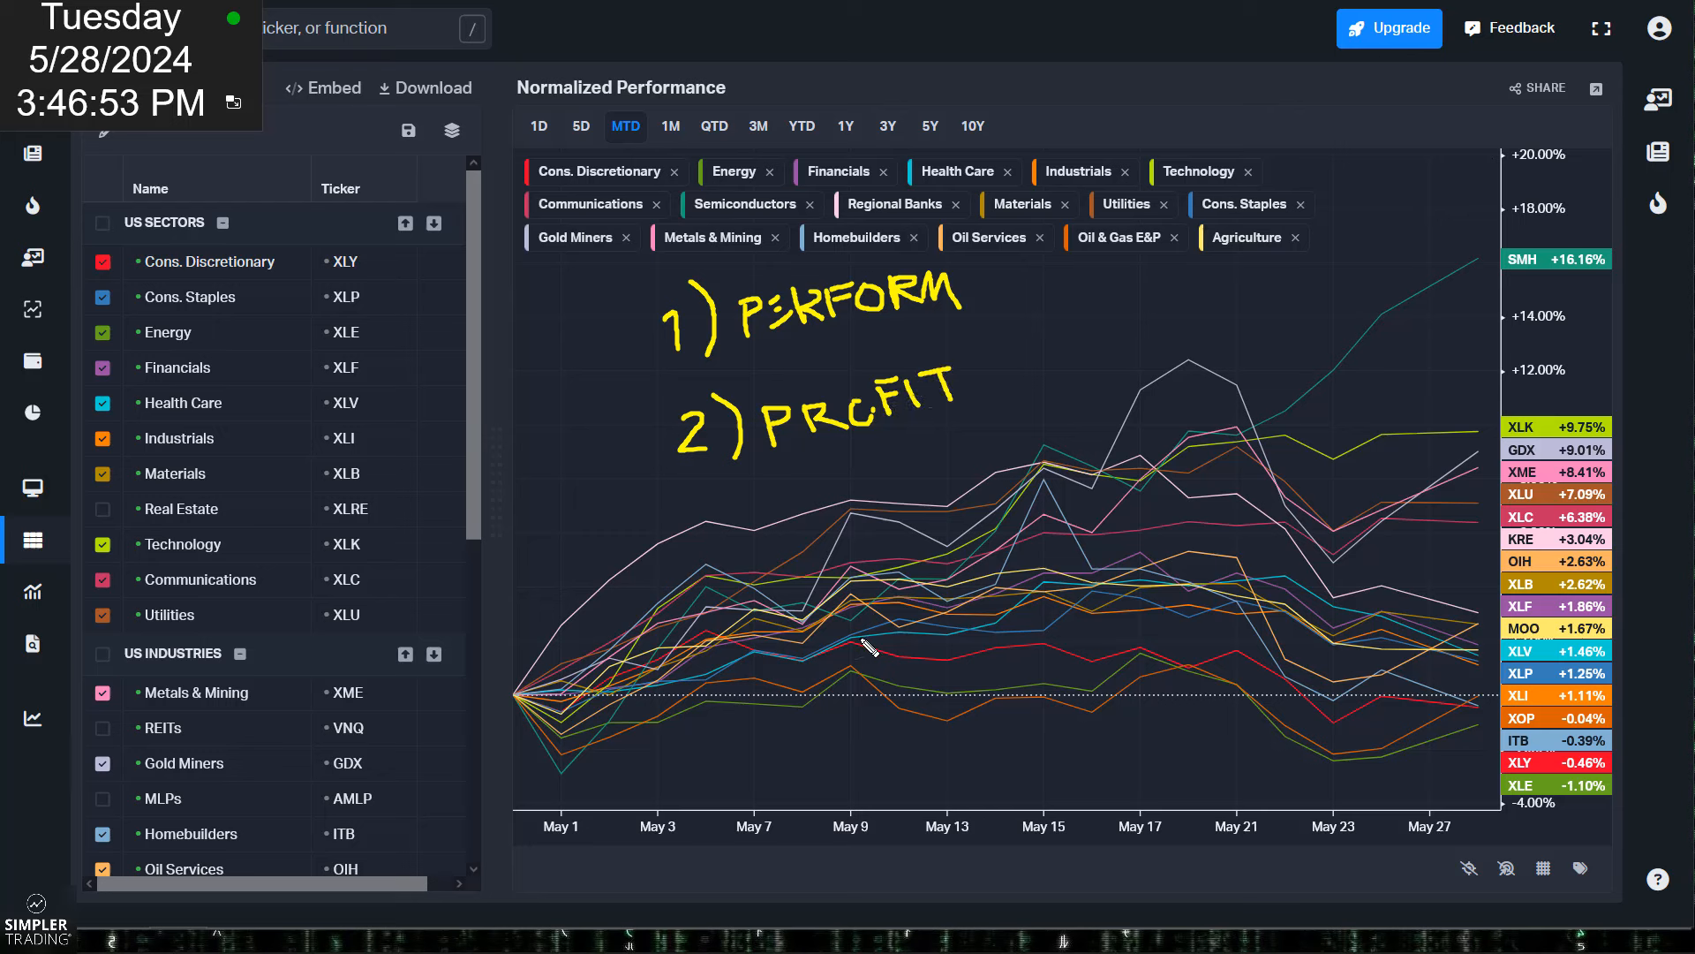
pyautogui.moveTo(1323, 876)
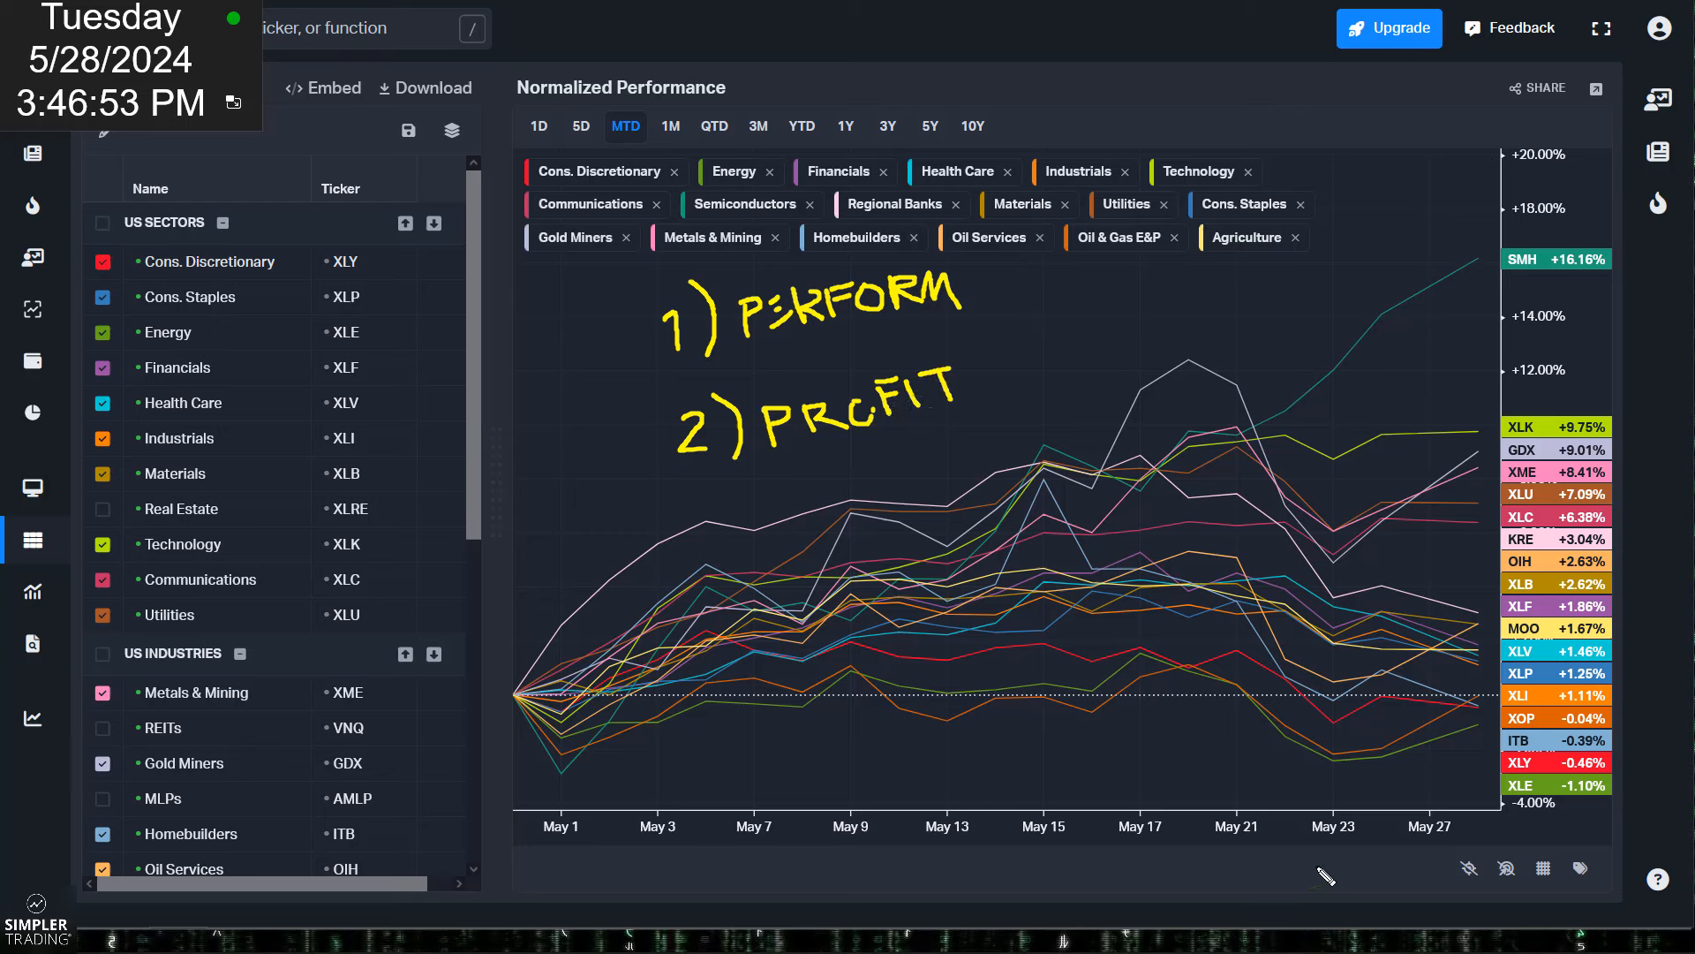
pyautogui.moveTo(1421, 805)
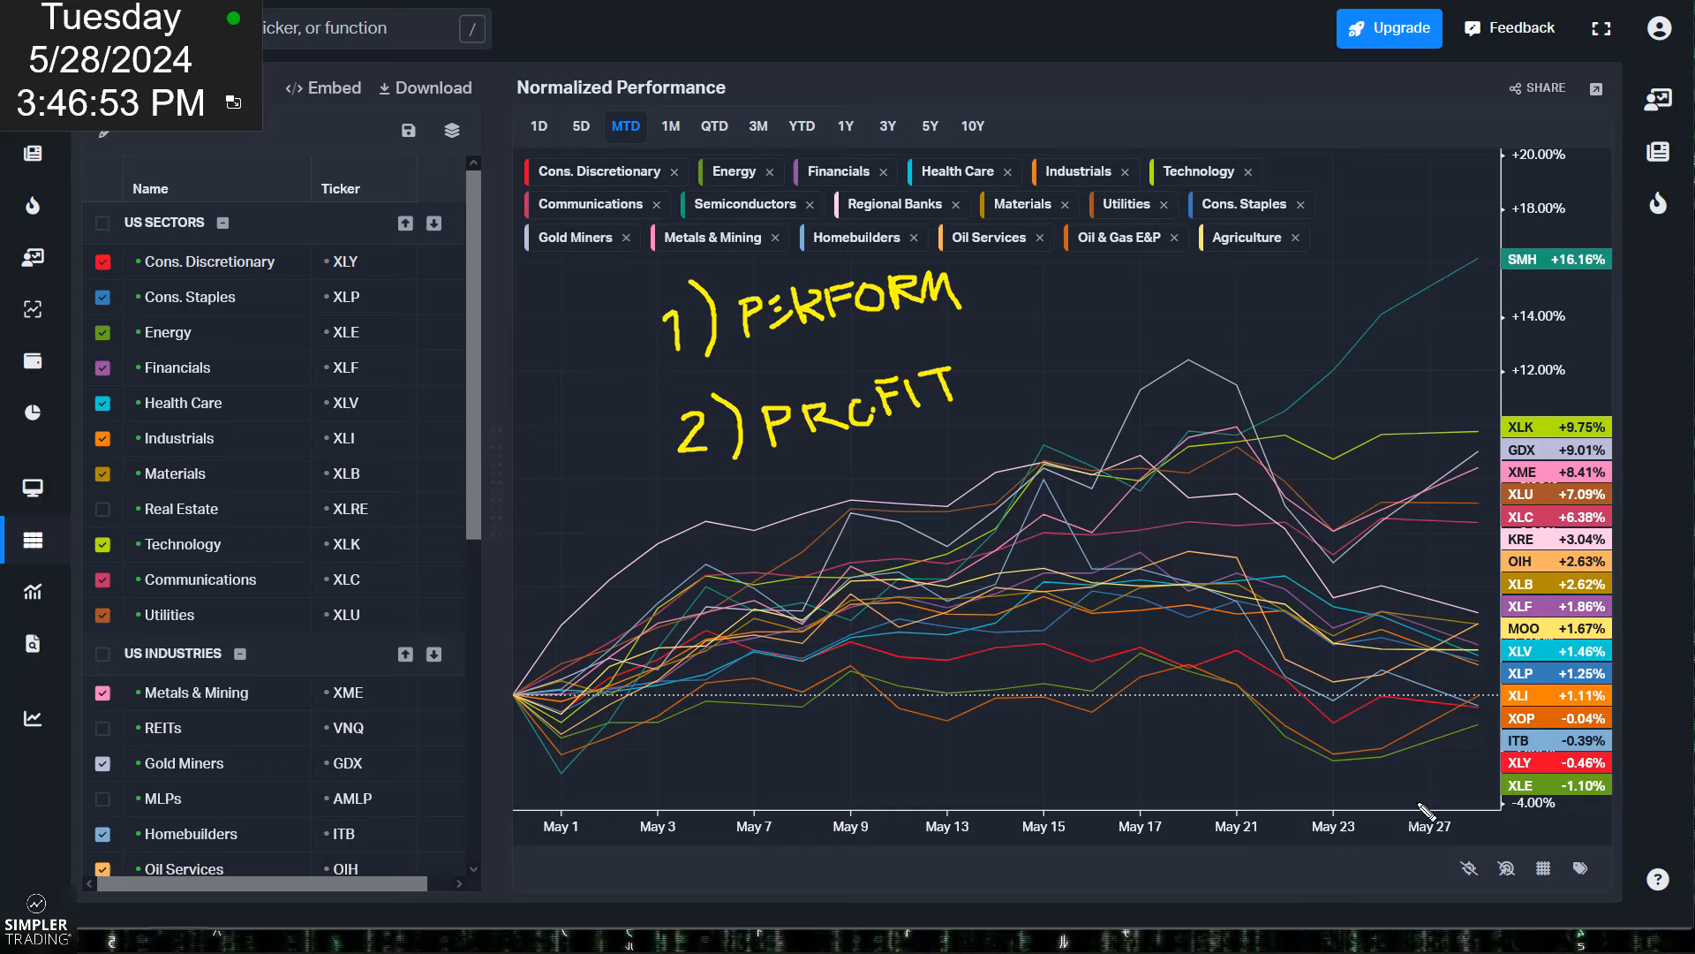
pyautogui.moveTo(1616, 698)
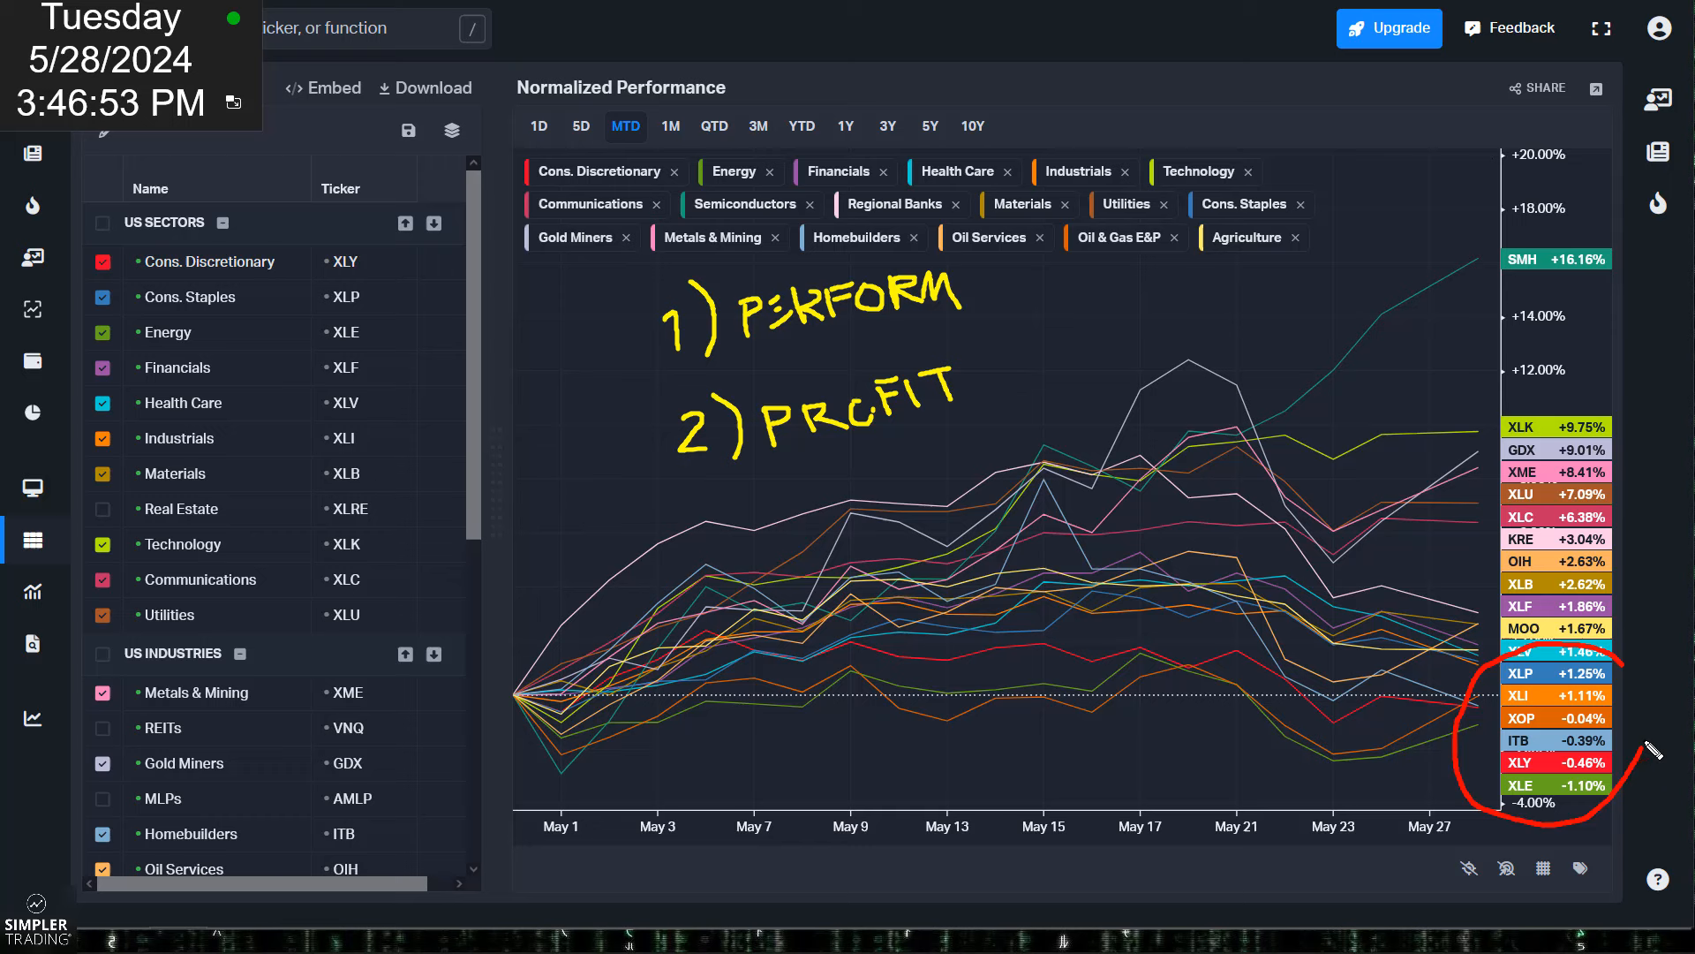
pyautogui.moveTo(1089, 768)
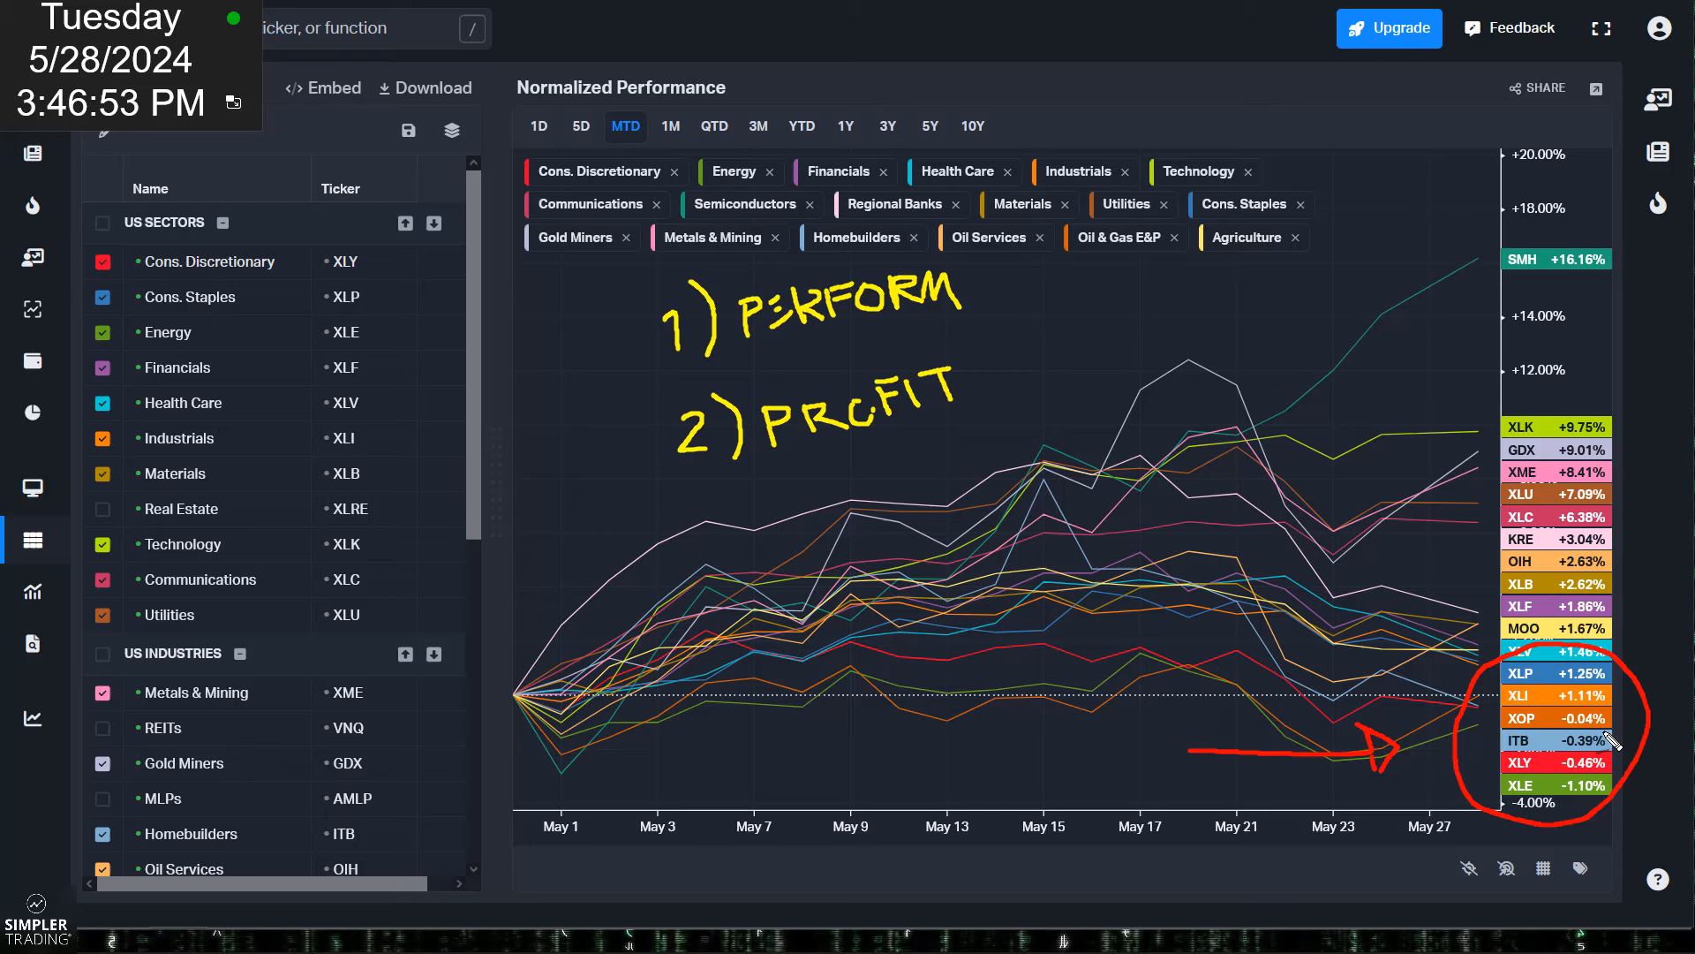
pyautogui.moveTo(1639, 754)
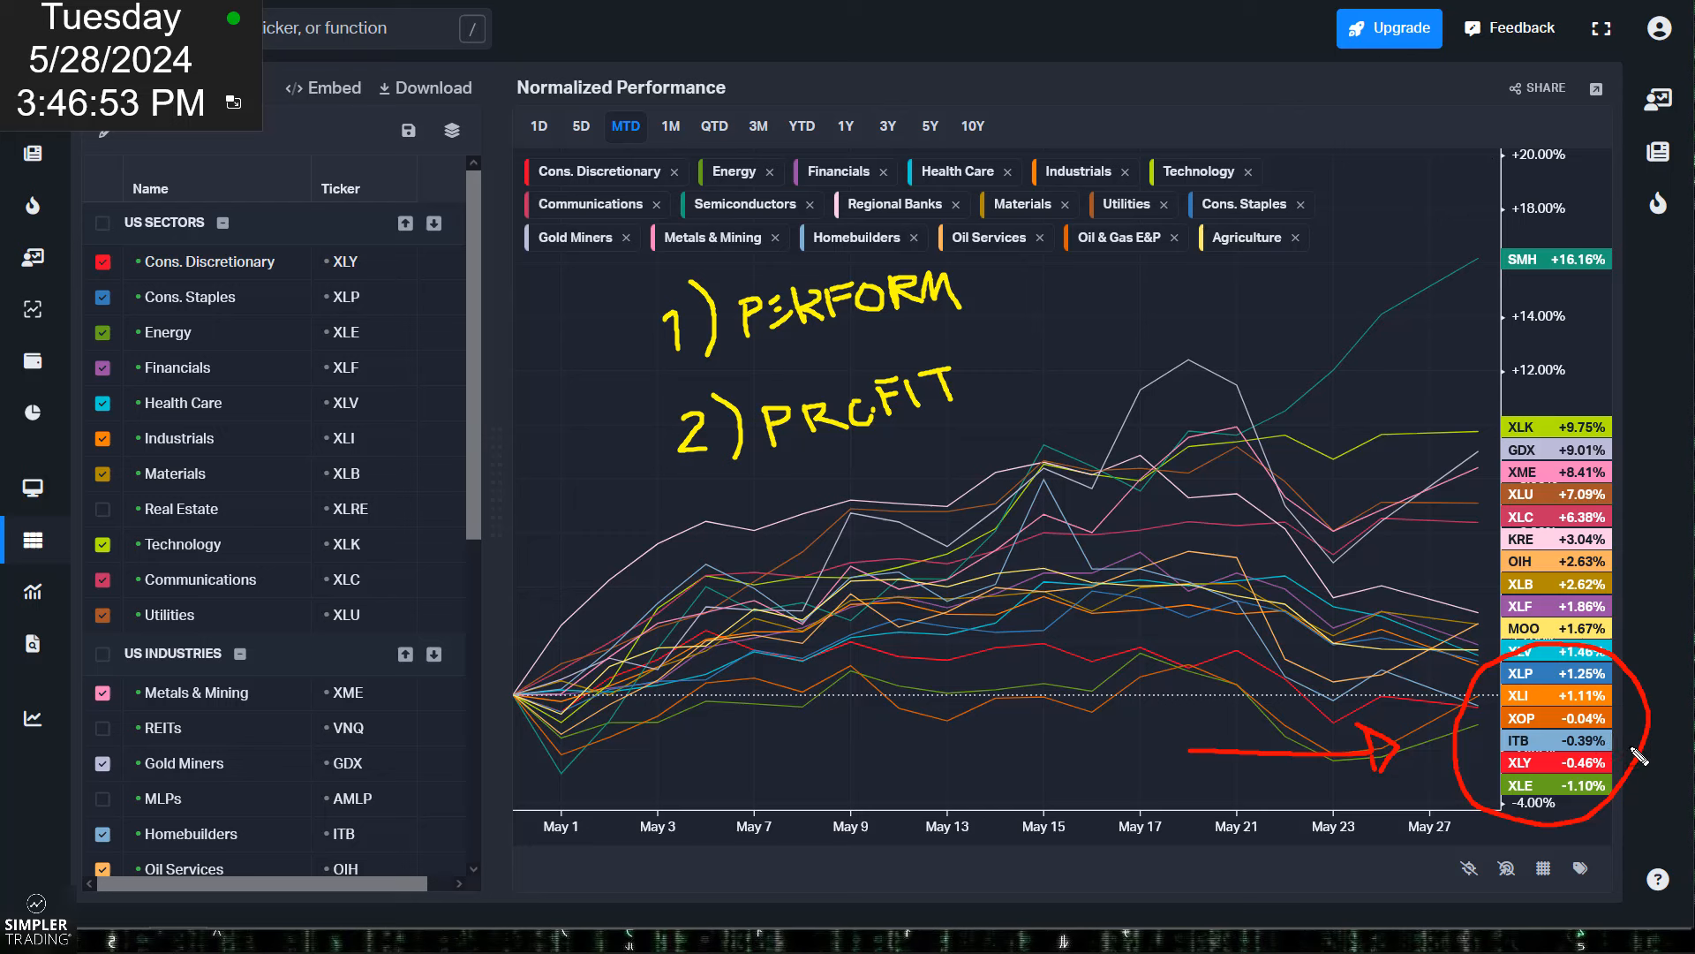
pyautogui.moveTo(1569, 514)
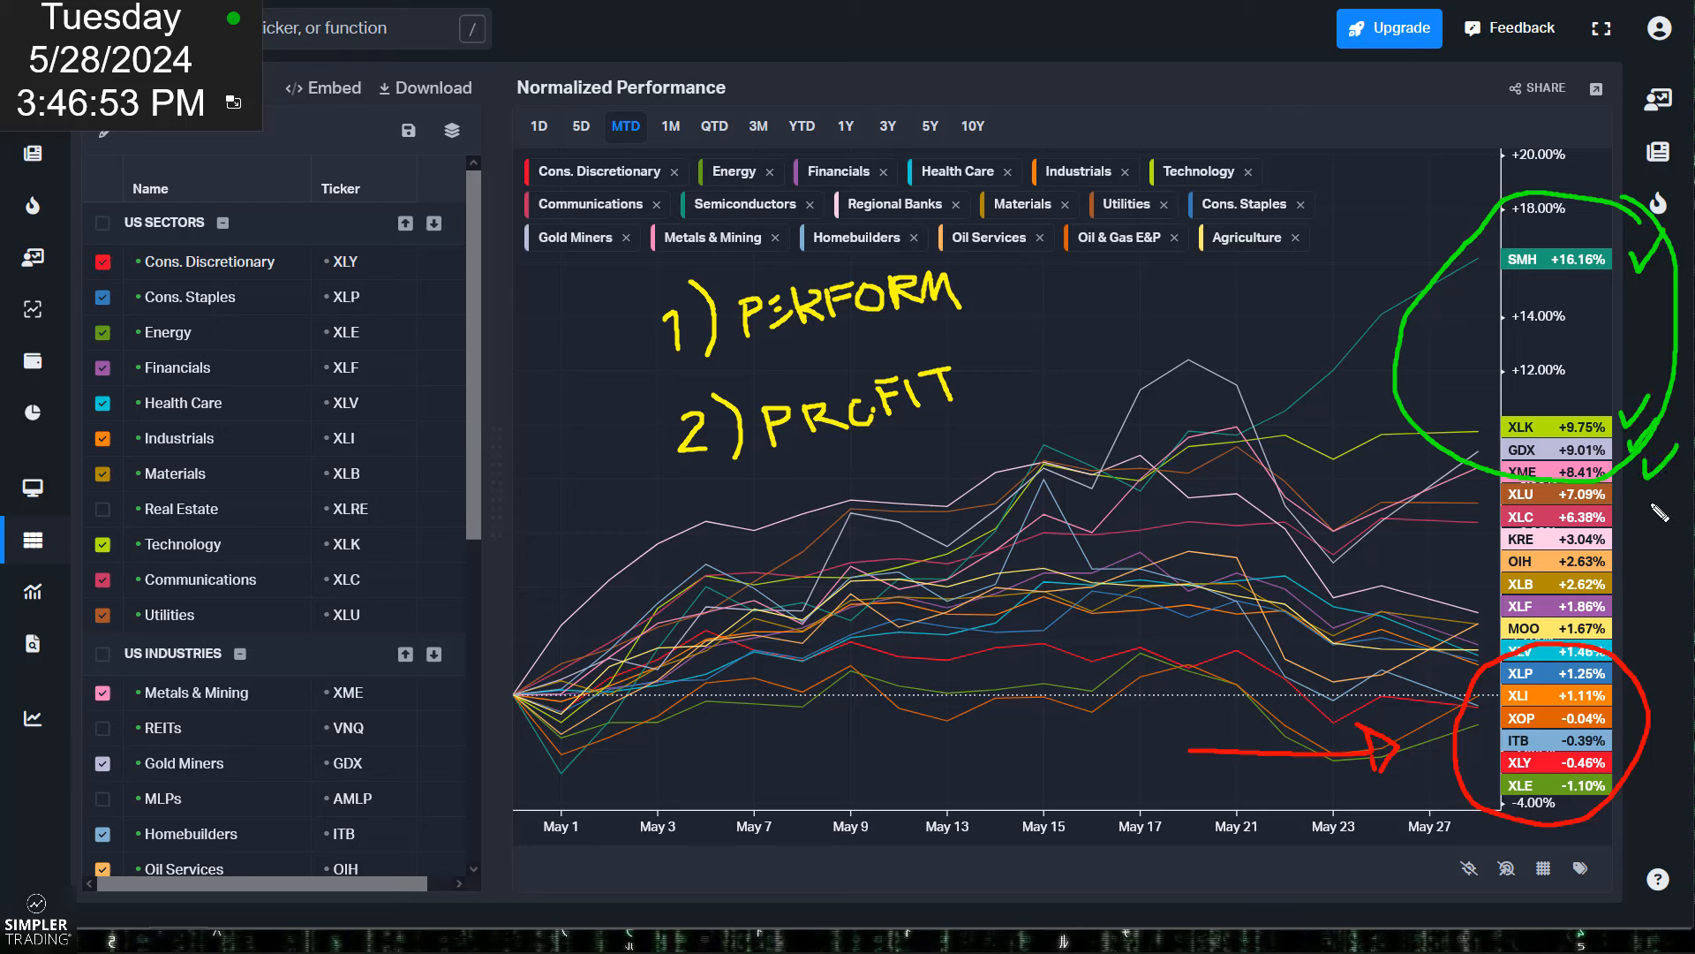
pyautogui.moveTo(1164, 531)
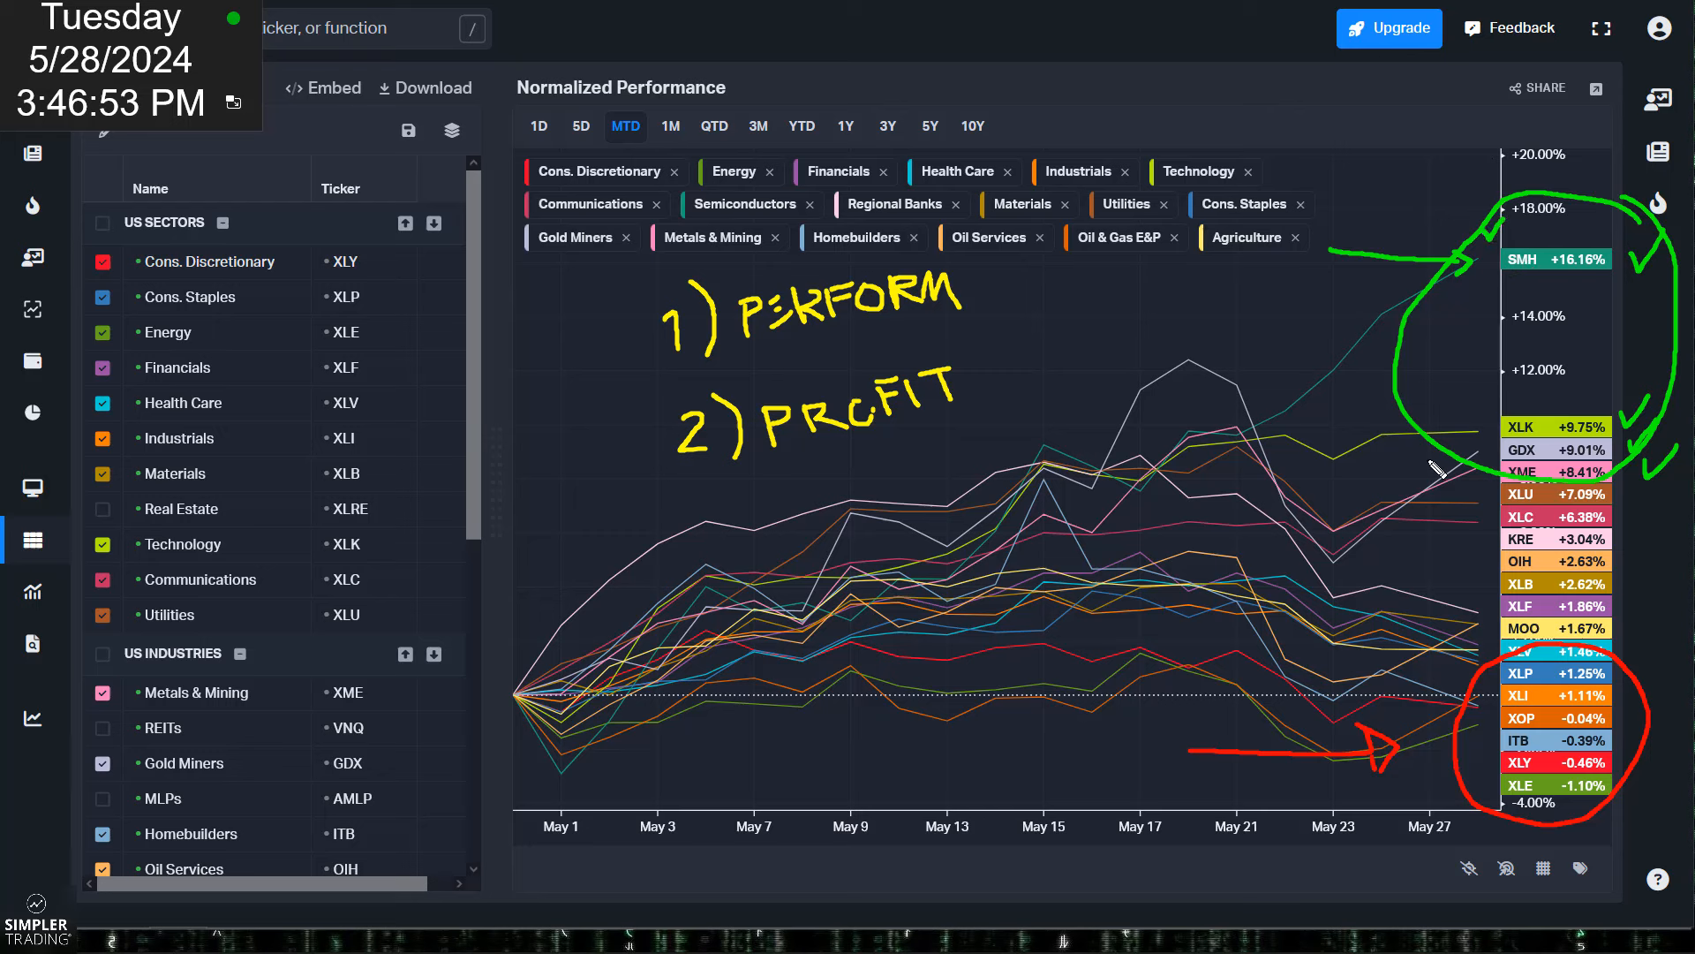
pyautogui.moveTo(1394, 478)
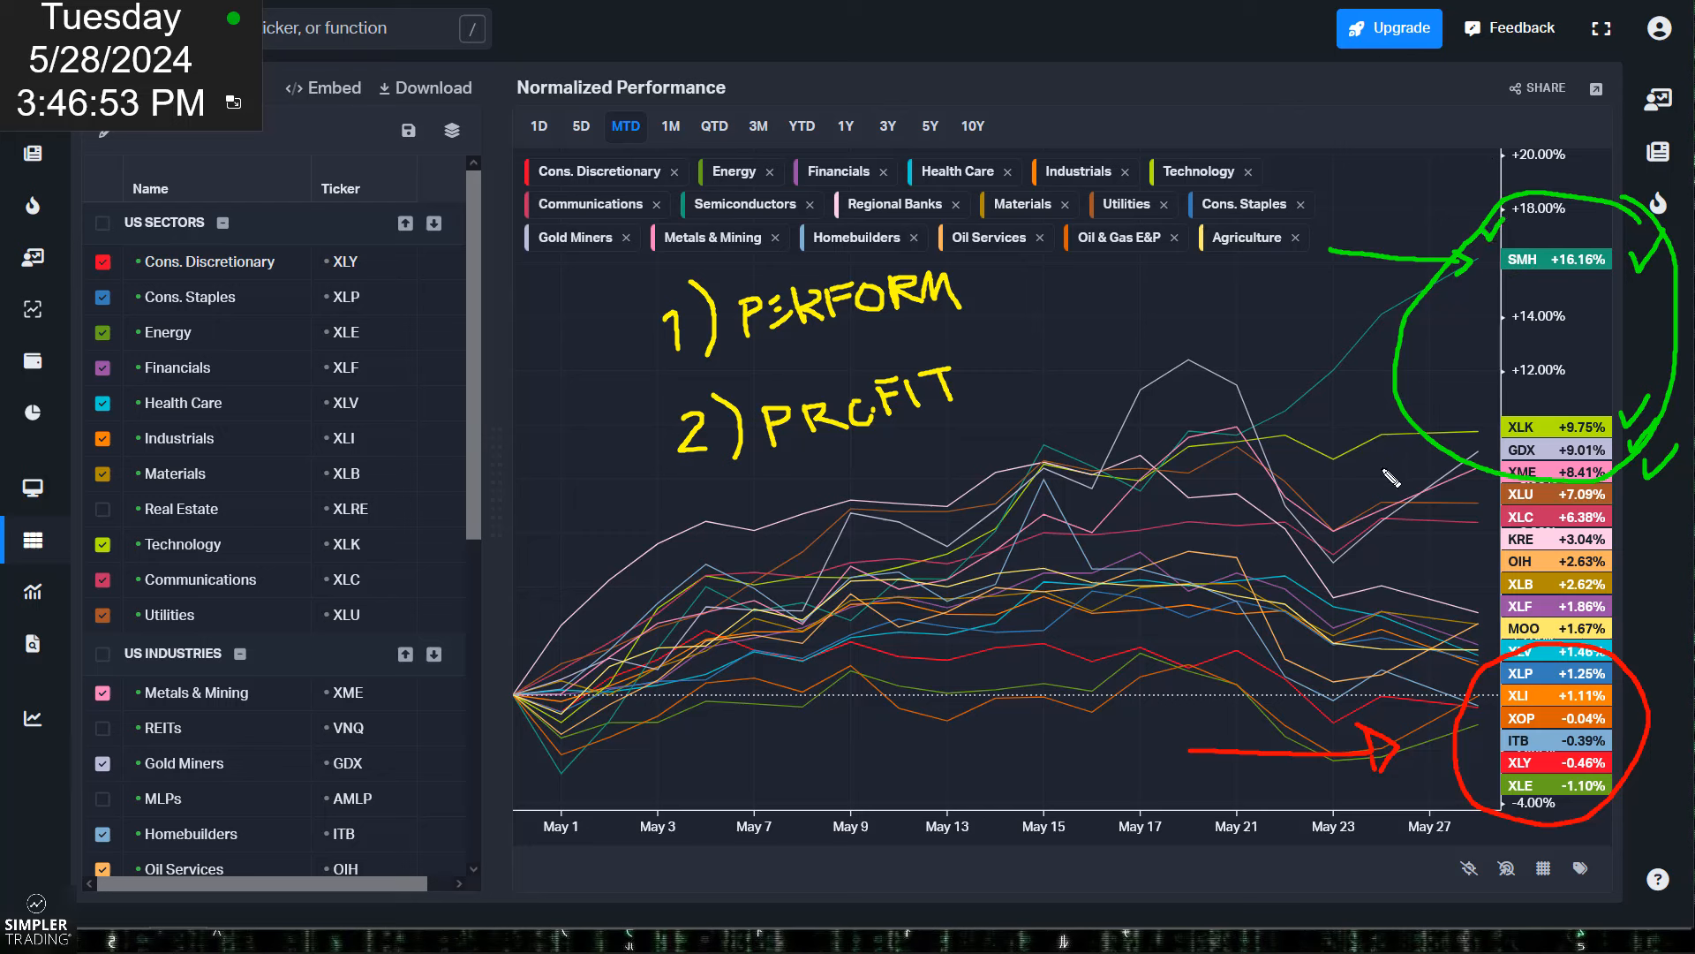
pyautogui.moveTo(1054, 321)
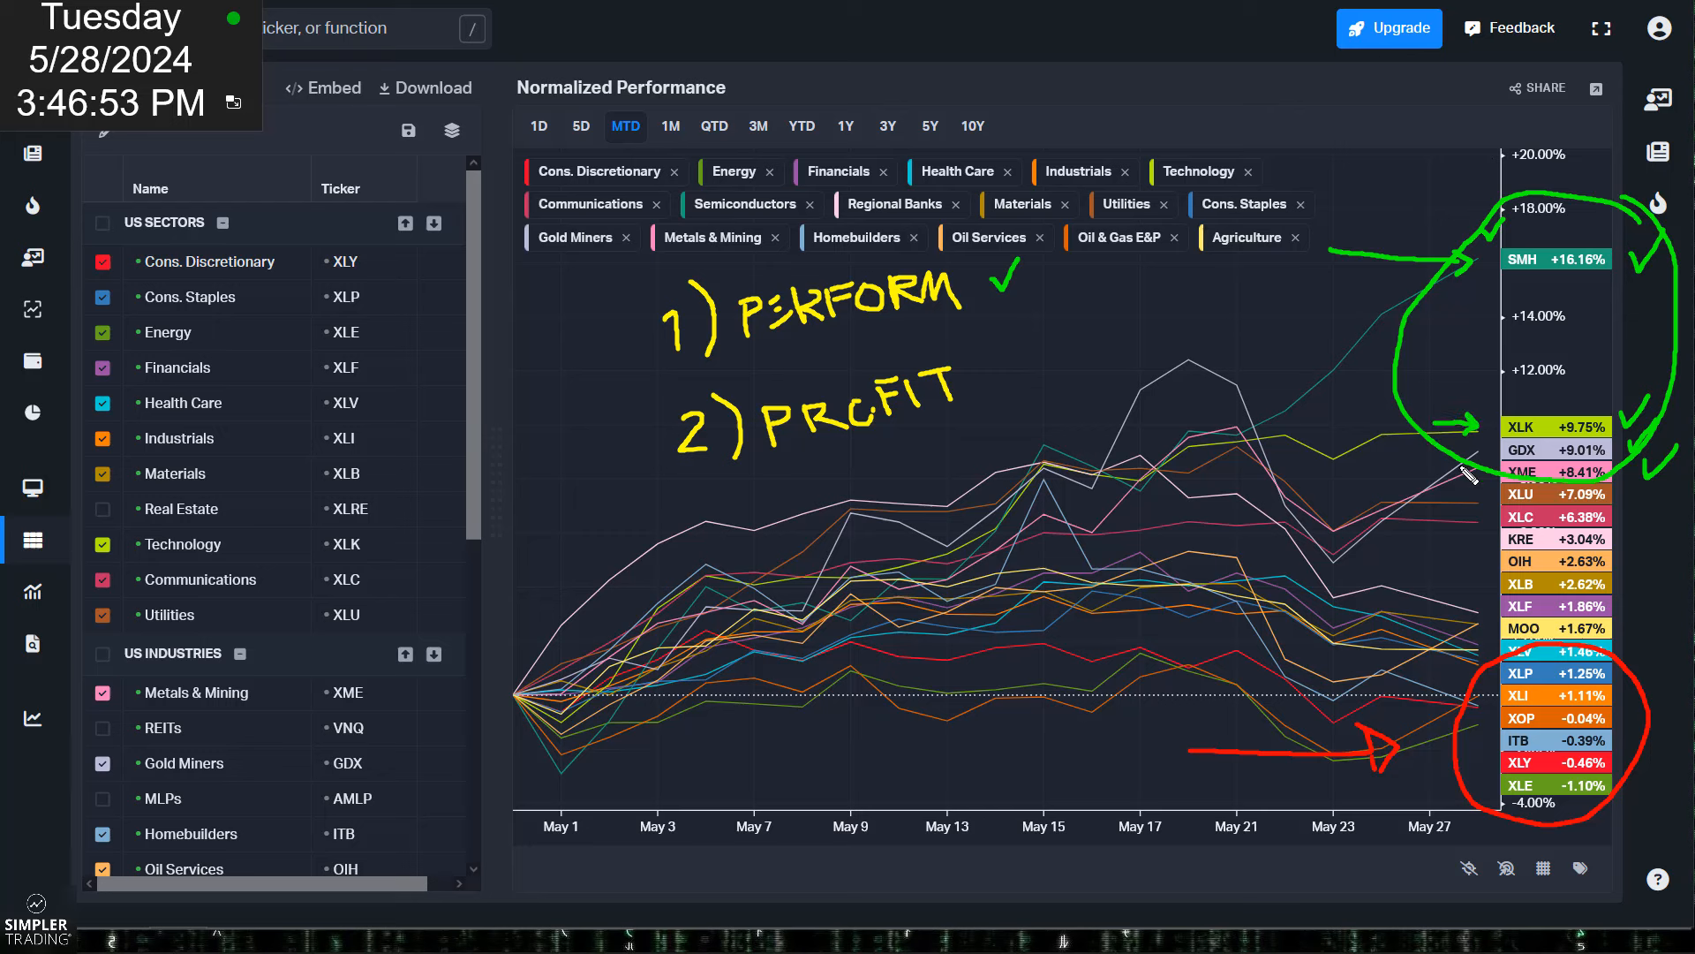
pyautogui.moveTo(1433, 466)
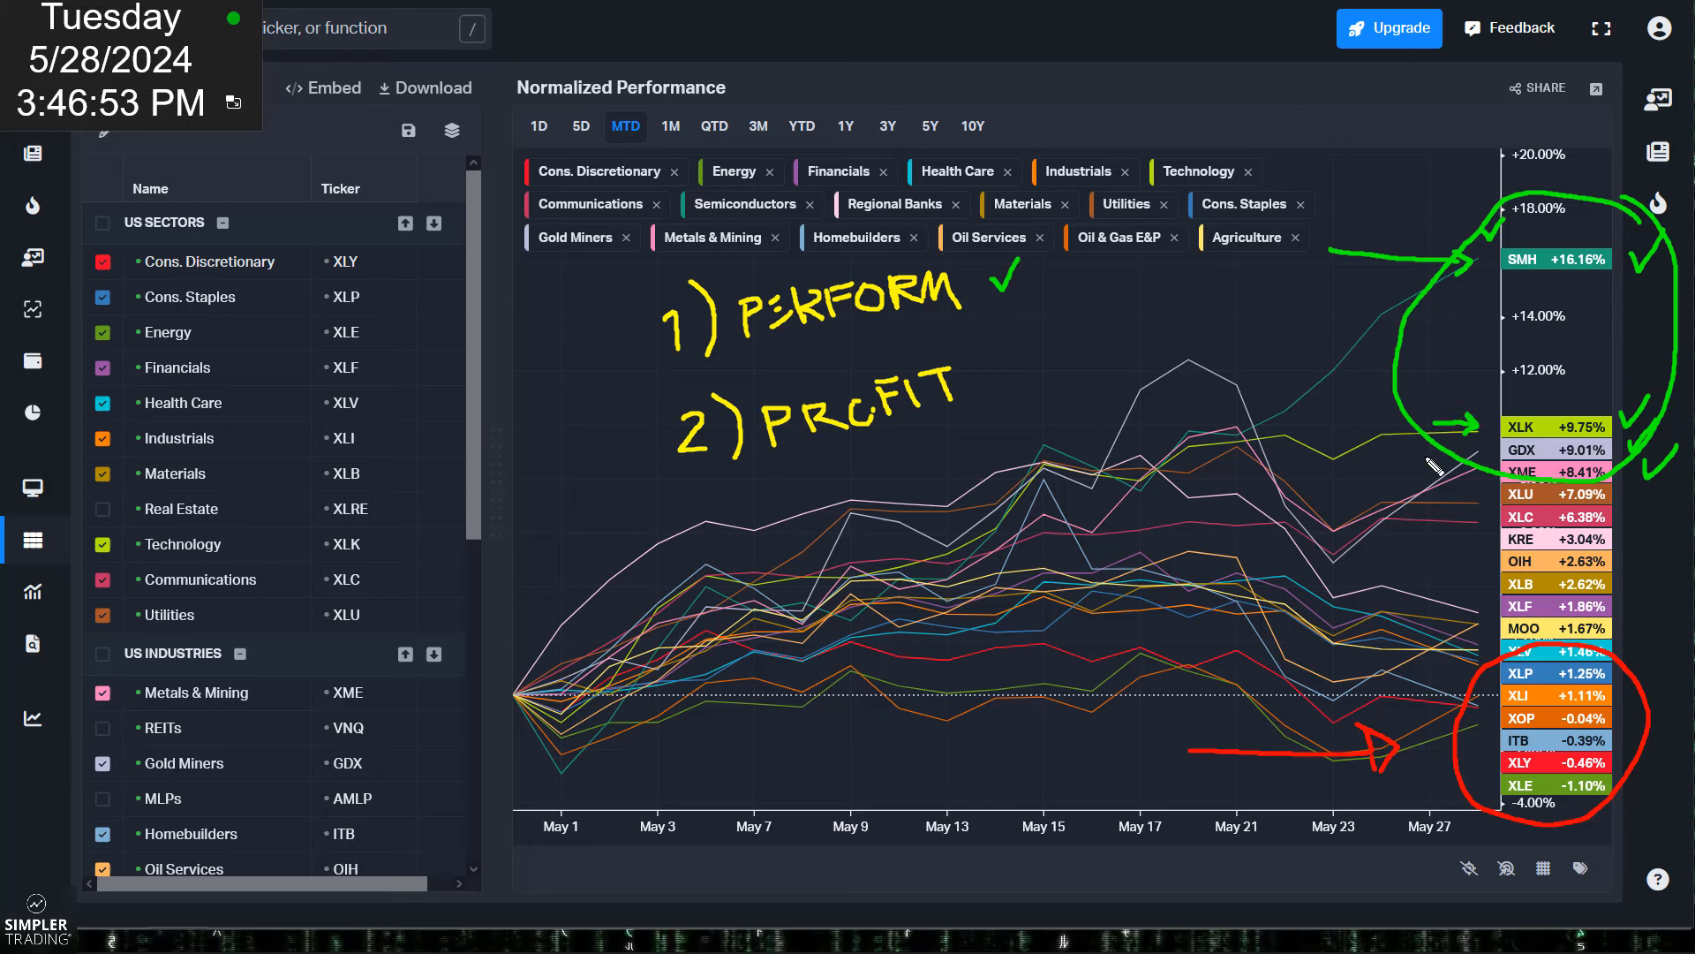
pyautogui.moveTo(1157, 308)
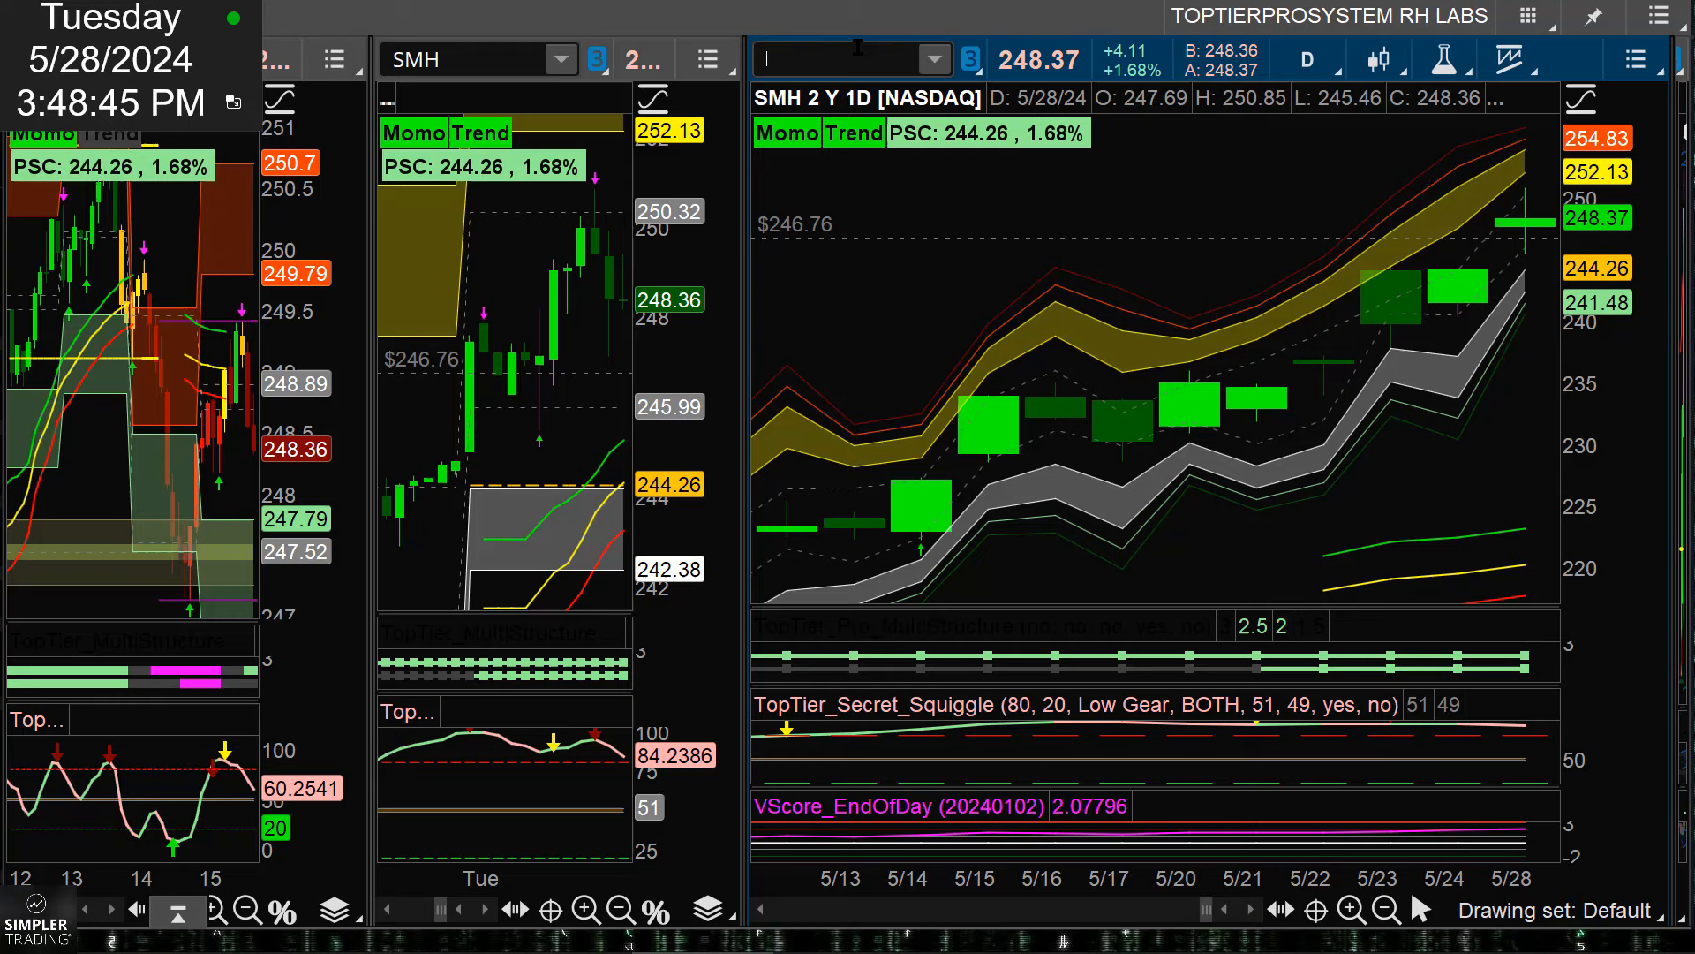
# - Load copper futures /HG into the linked chart grid in place of SMH
pyautogui.write('/HG')
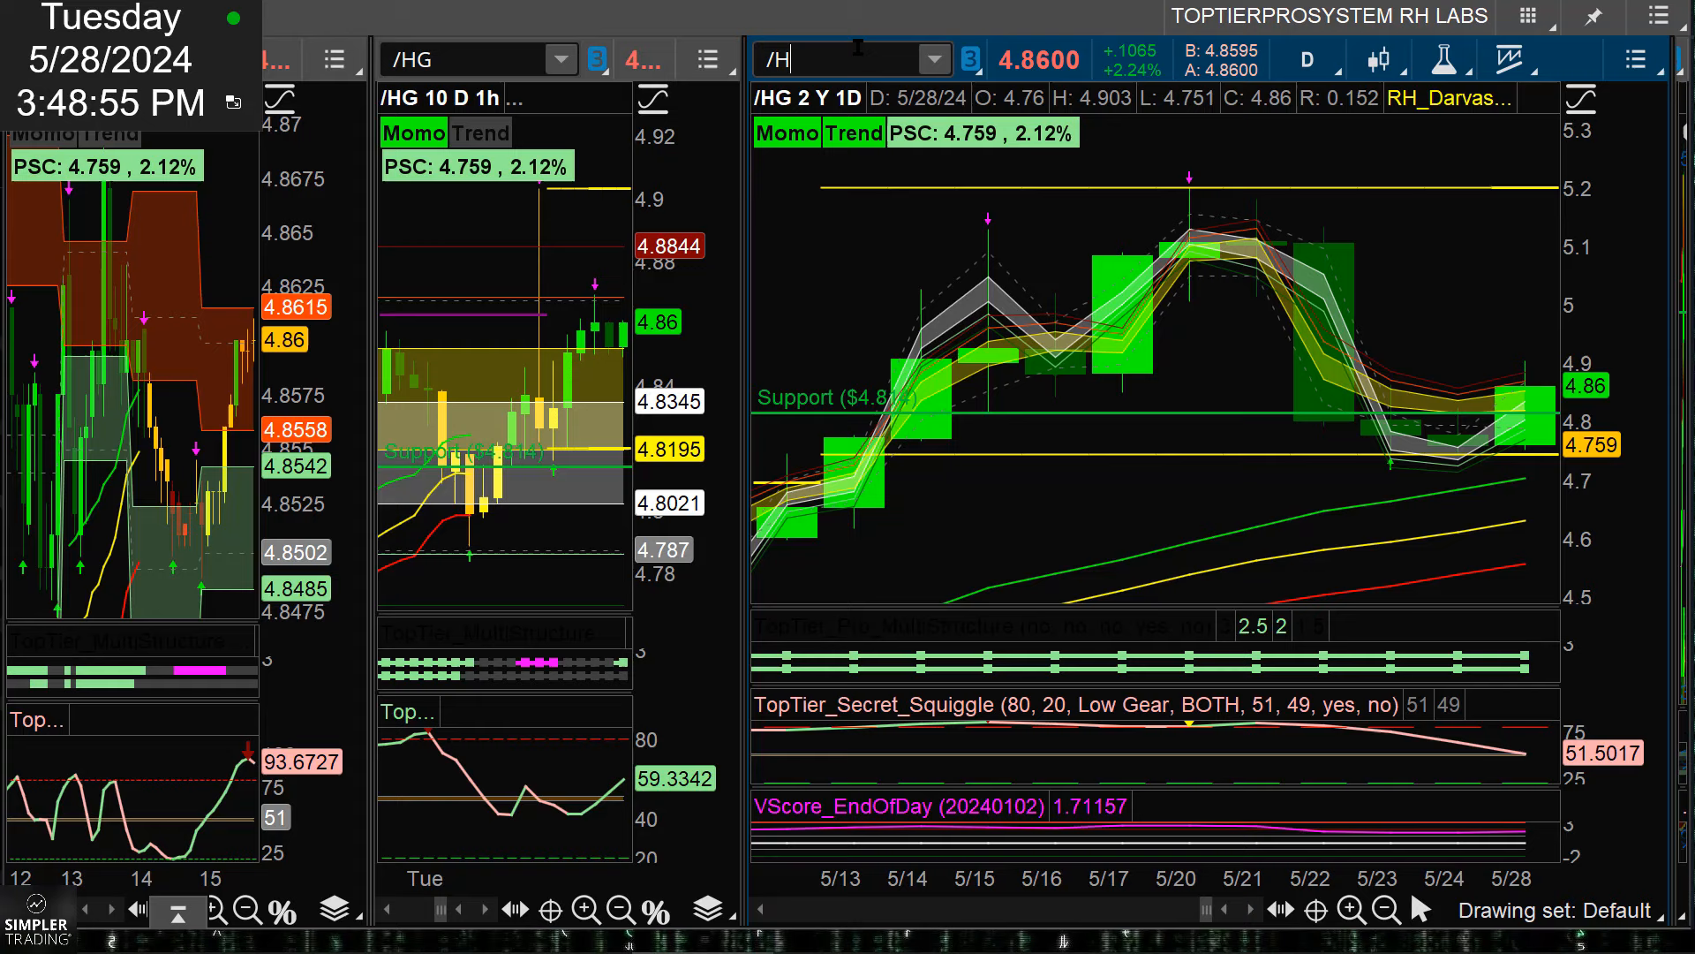
# - Load gold futures /GC, then replace it with S&P 500 futures /ES across the grid
pyautogui.write('GC')
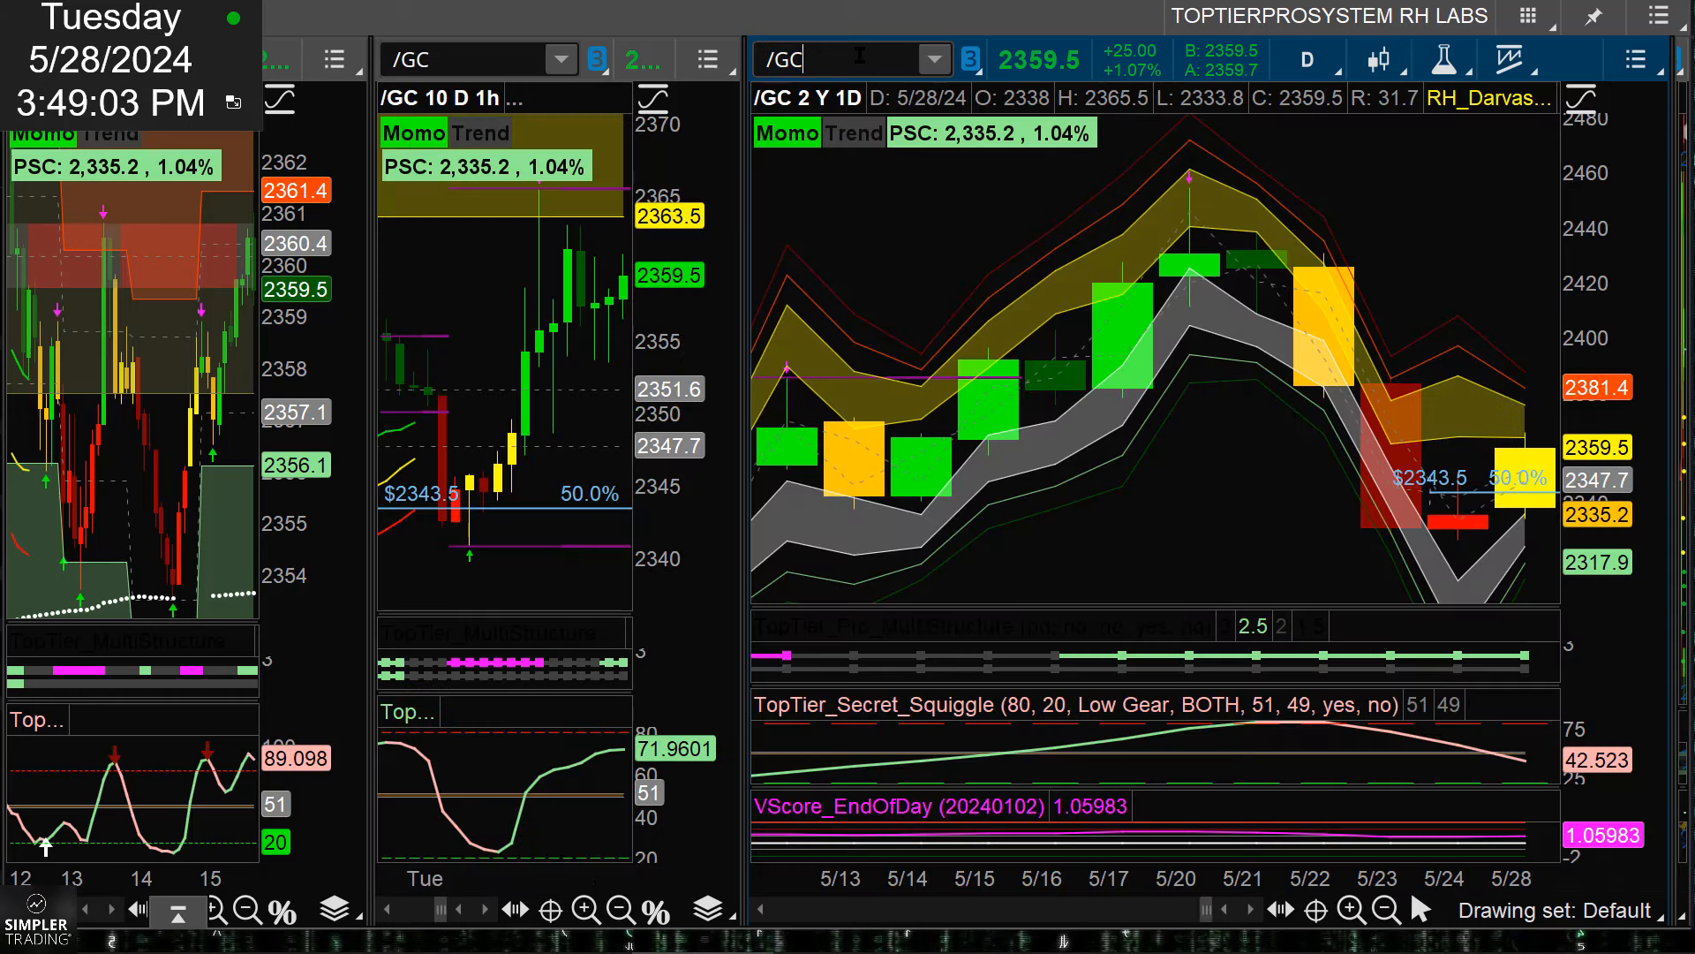
pyautogui.press('backspace')
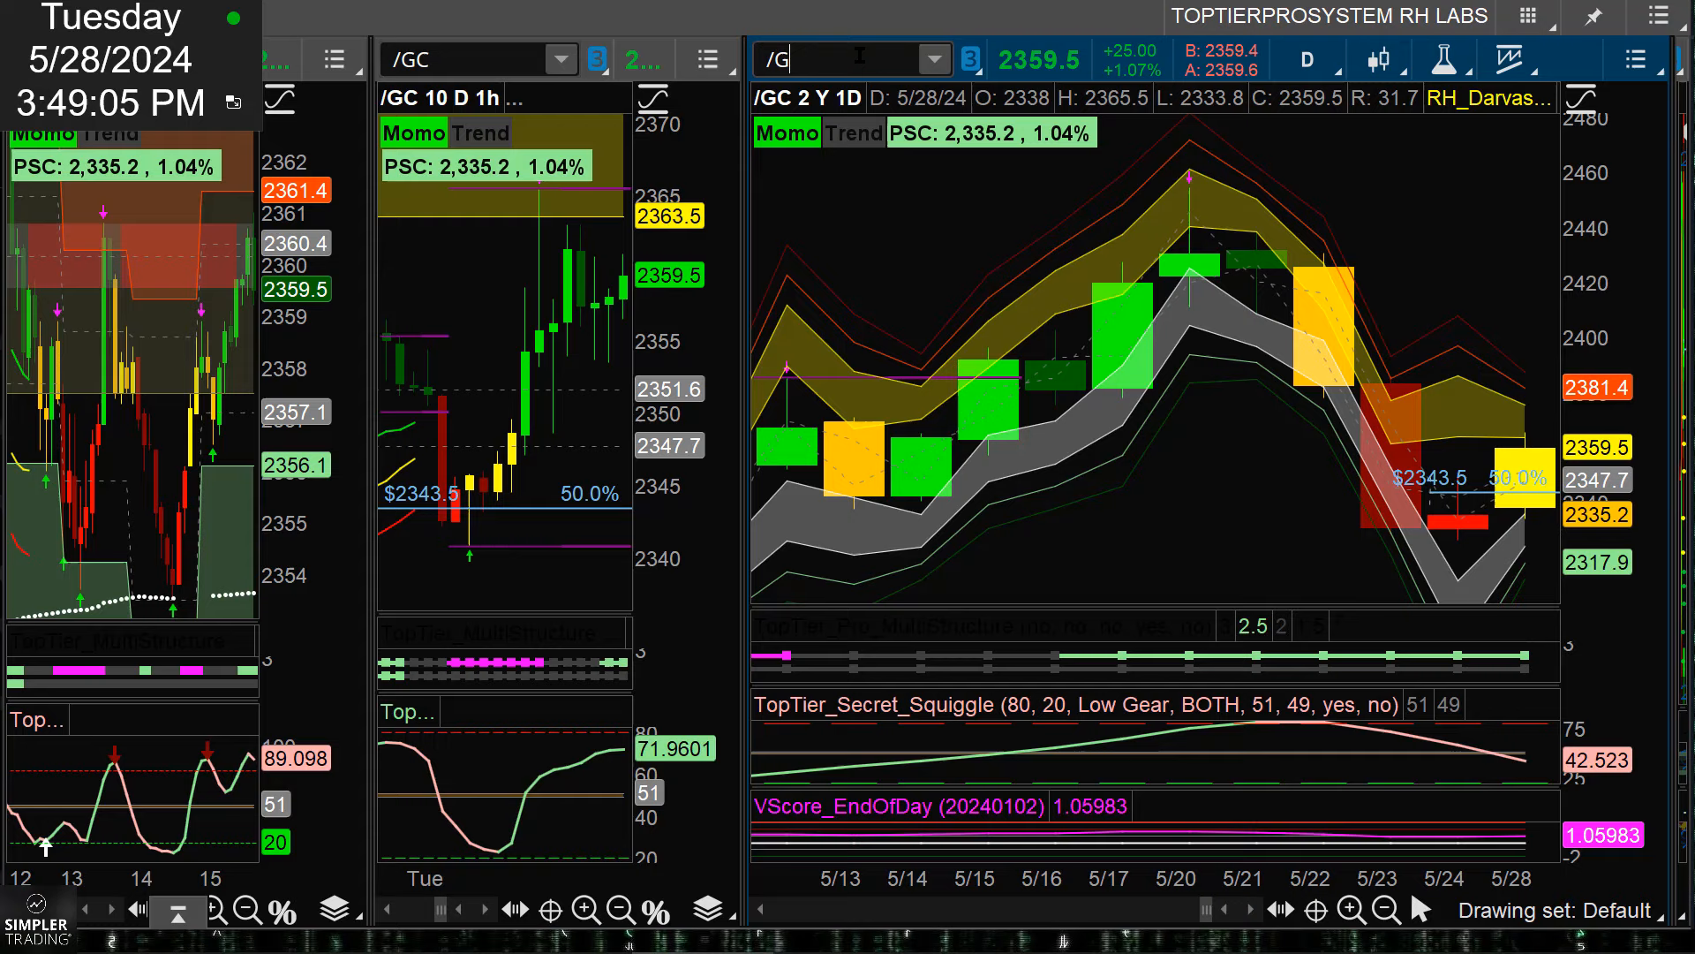
pyautogui.write('/ES')
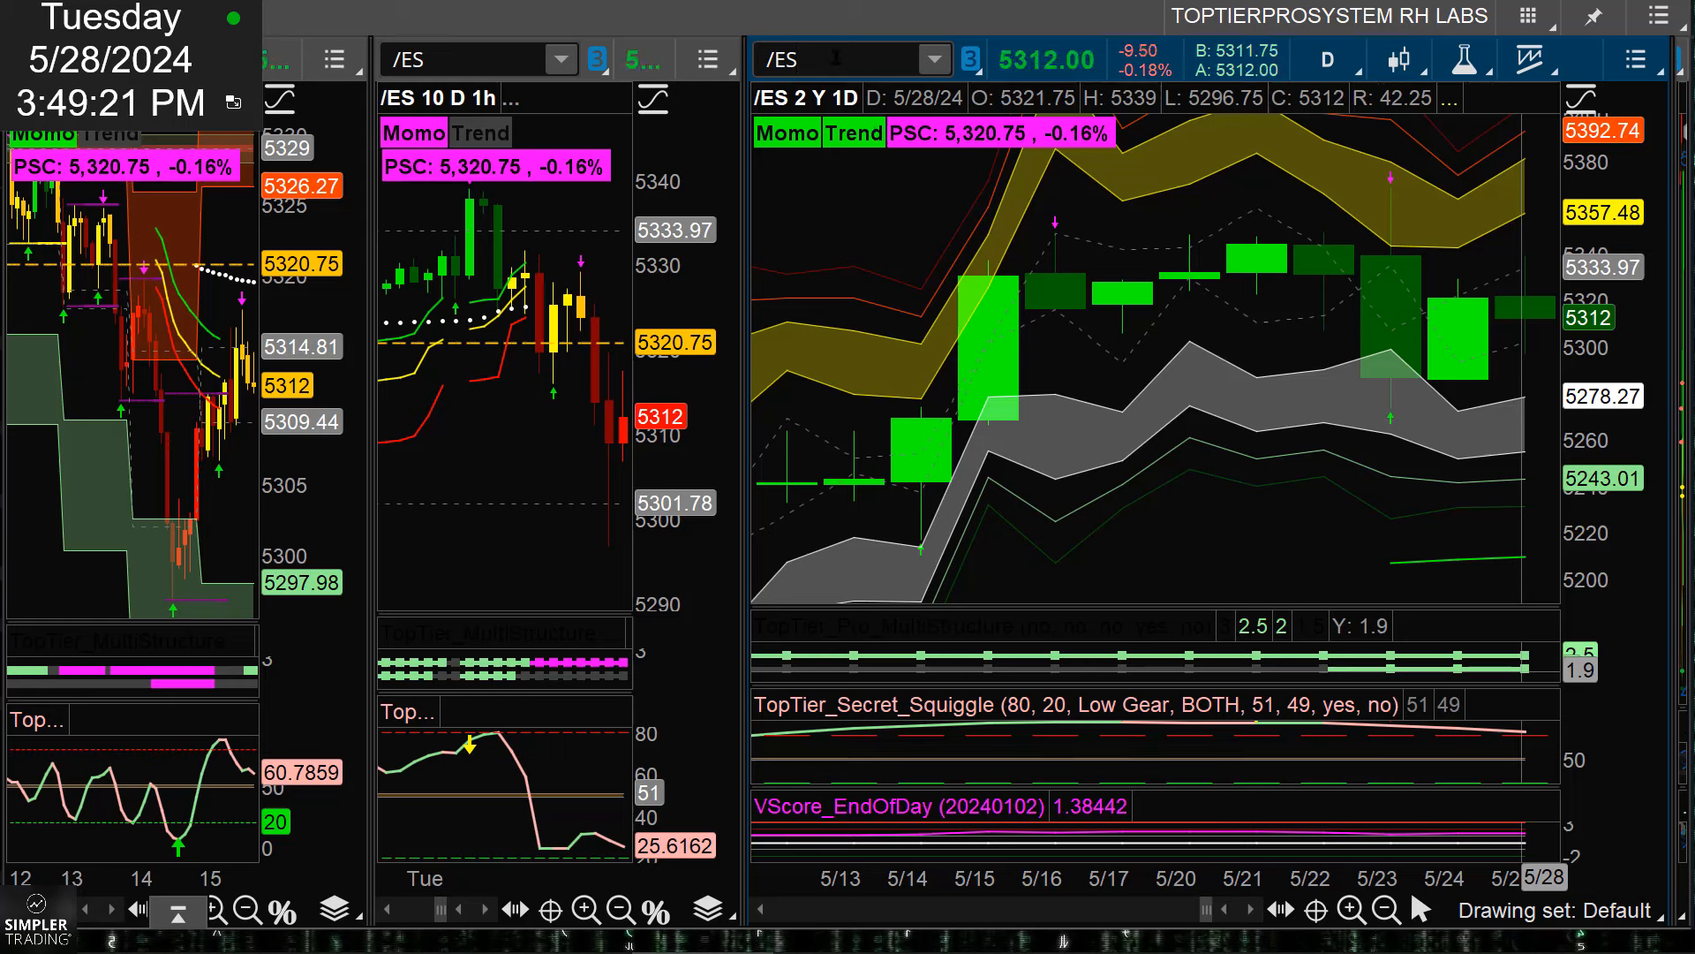
# - Load Nasdaq futures /NQ into the chart grid, then bring up the CME FedWatch page
pyautogui.click(844, 58)
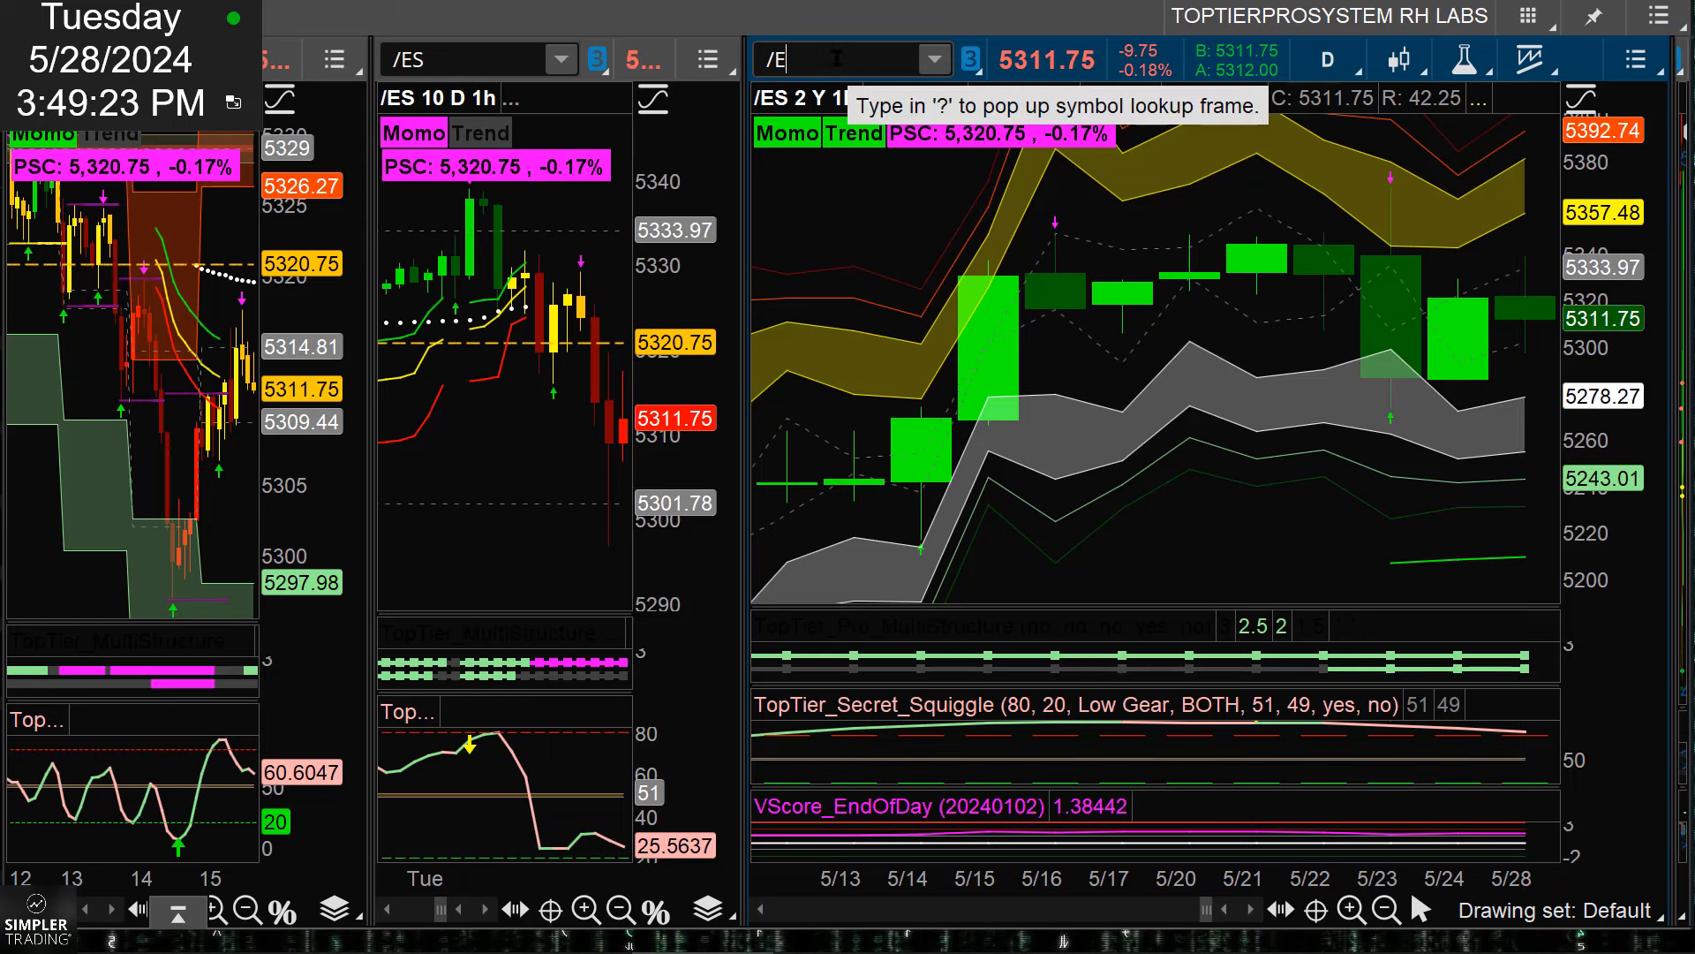
pyautogui.write('NQ')
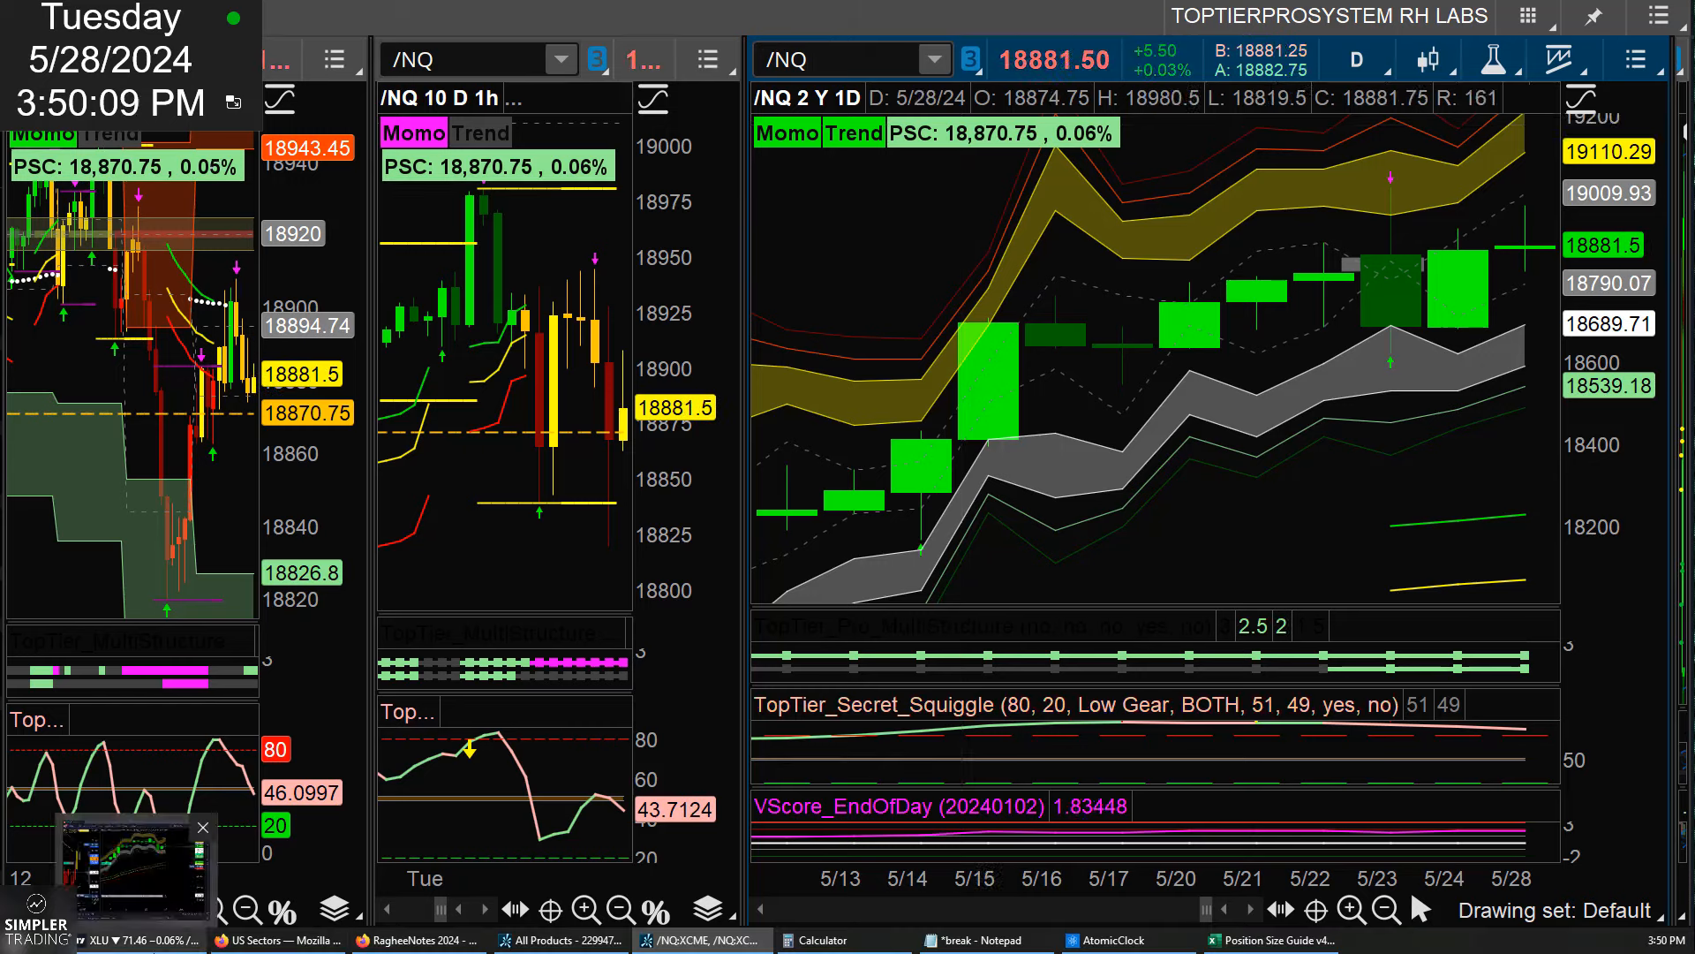
pyautogui.click(275, 939)
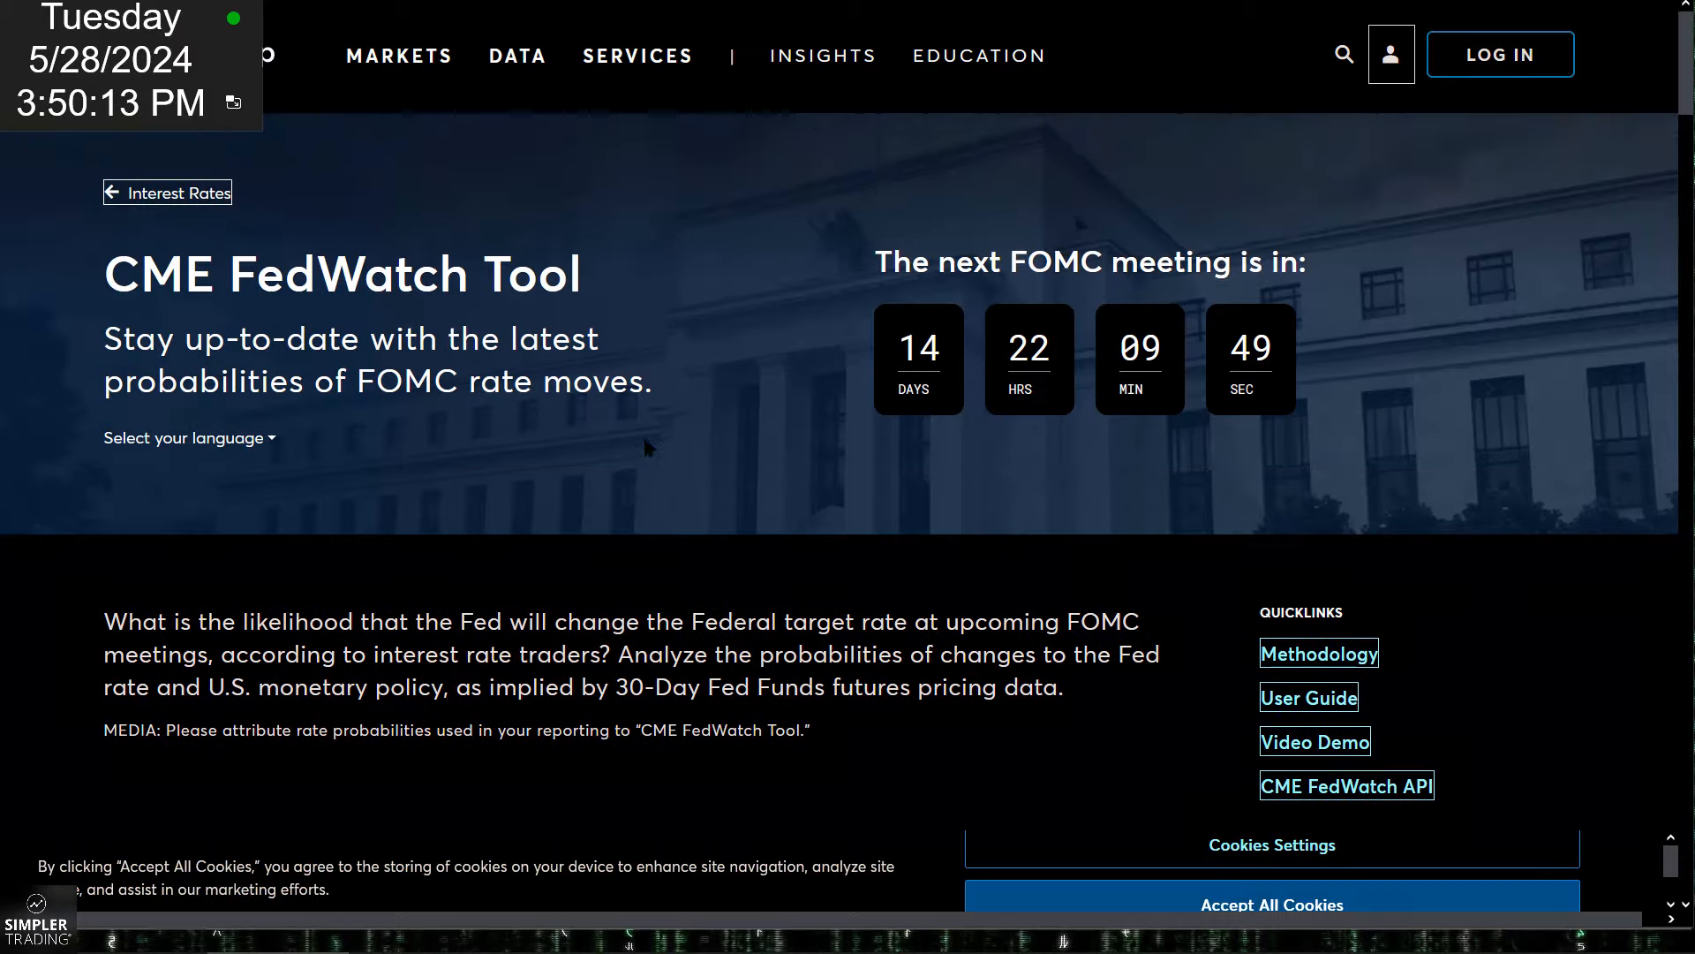
# - Show the 18 Sep 2024 meeting's target rate probabilities (53.7% no change, 41.7% for 500–525)
pyautogui.scroll(-3)
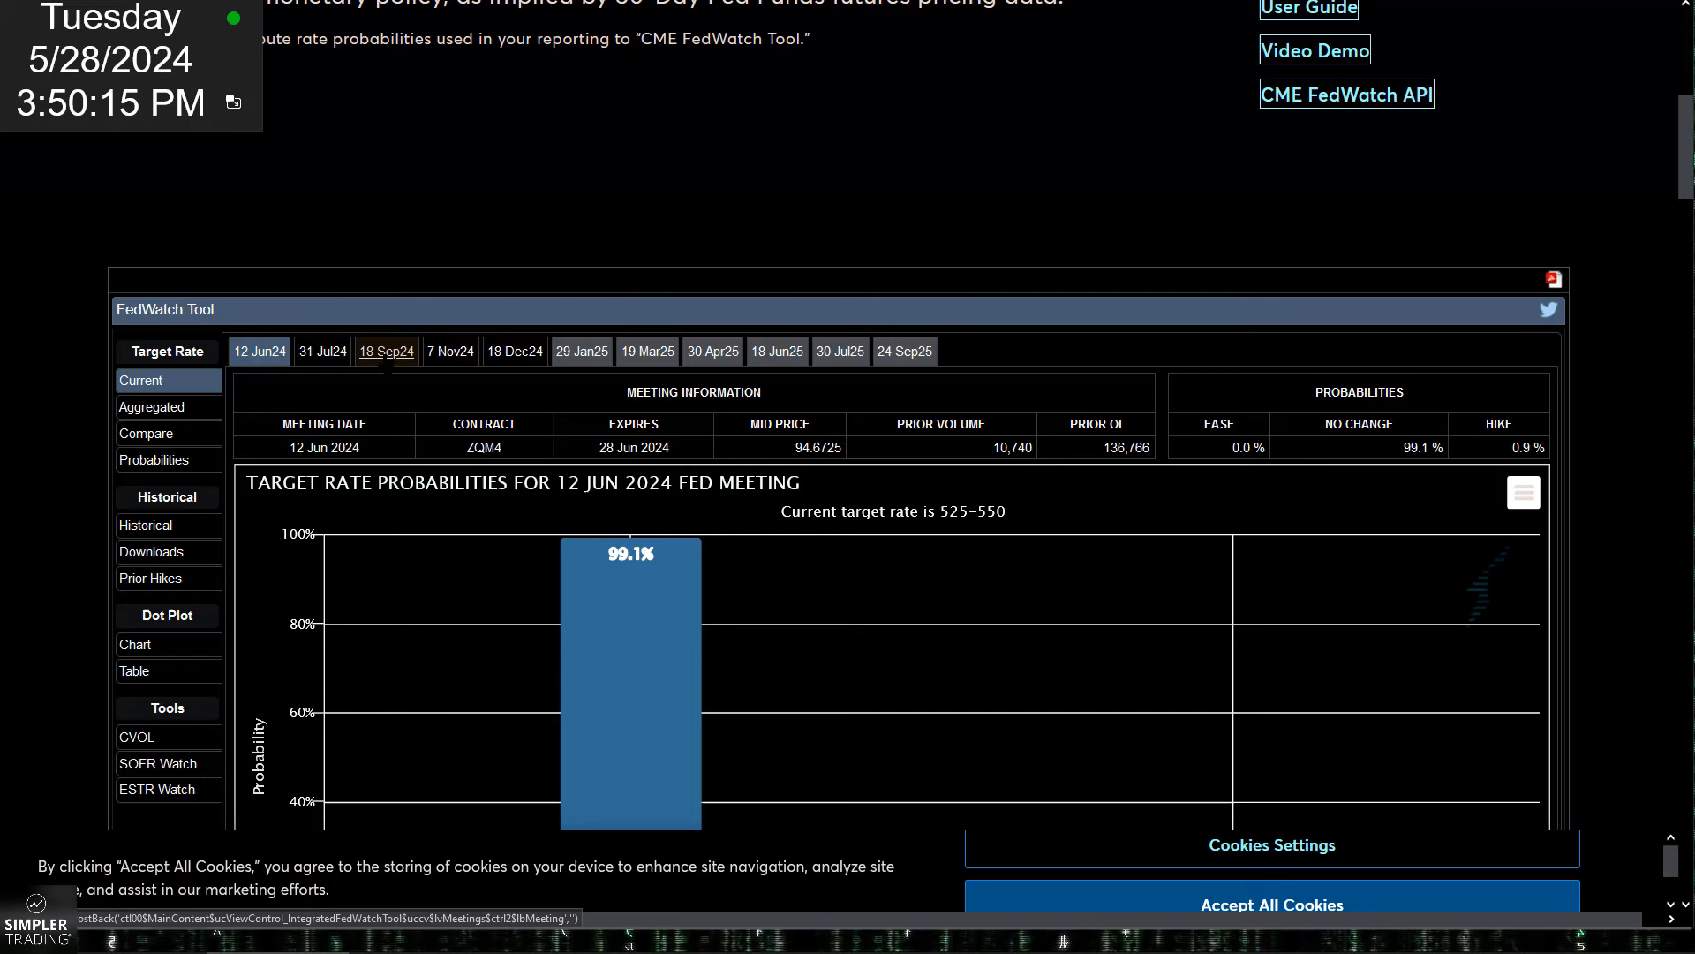
pyautogui.click(387, 350)
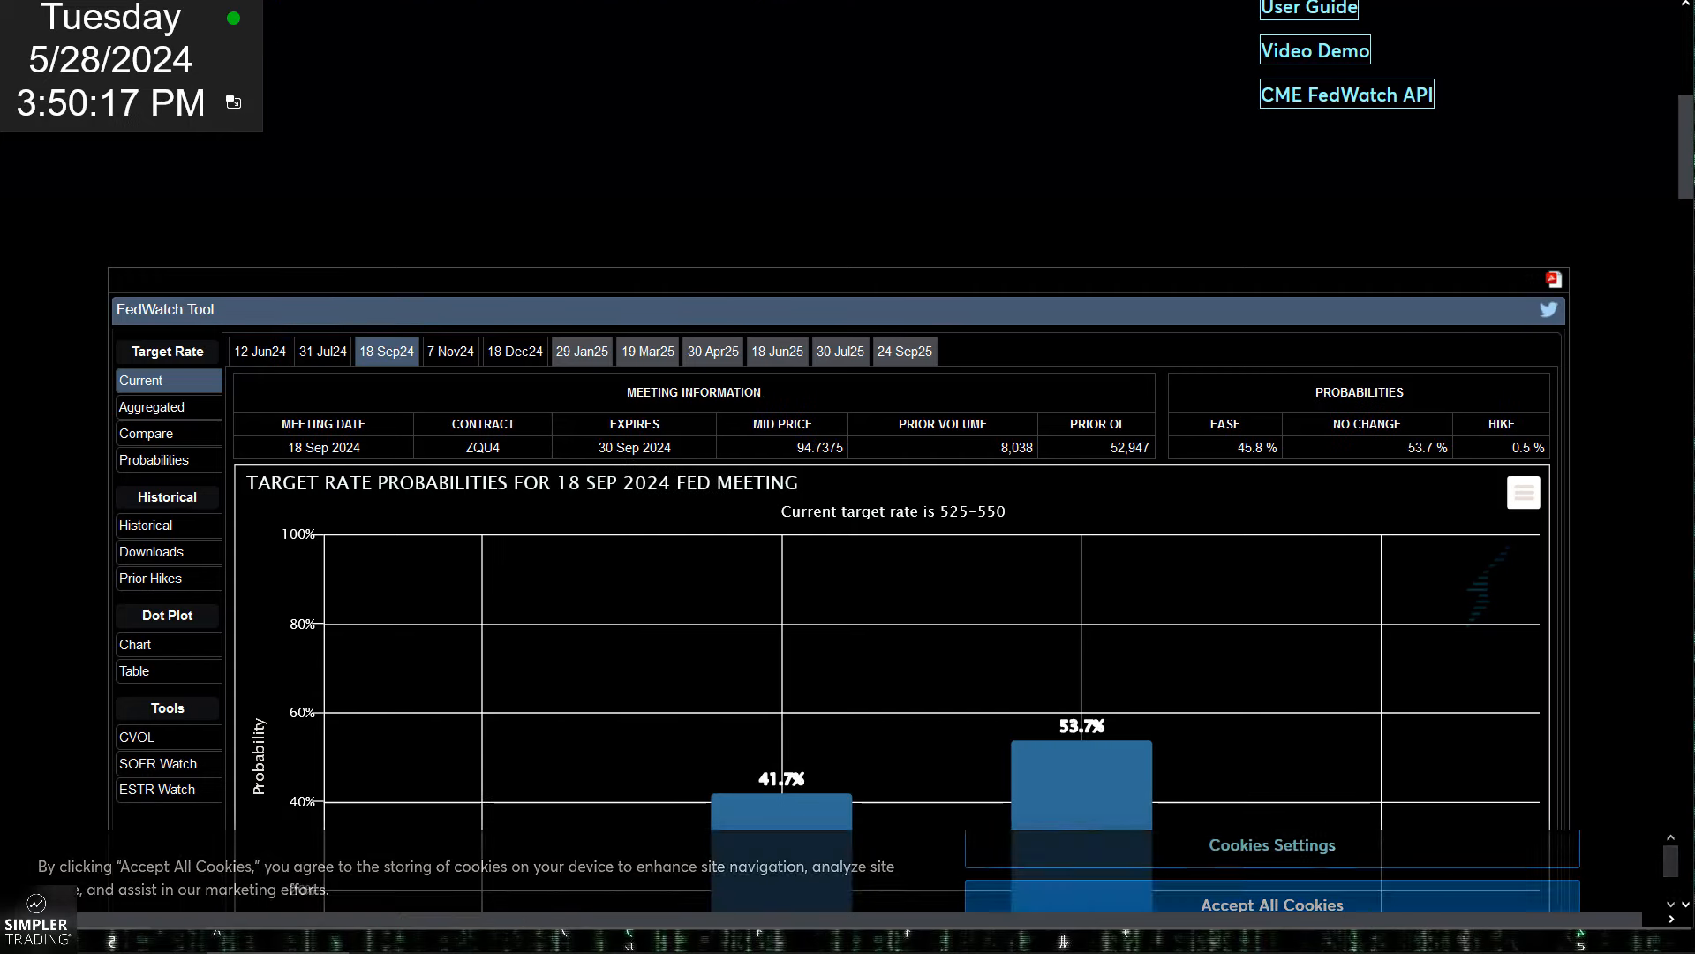
pyautogui.scroll(-3)
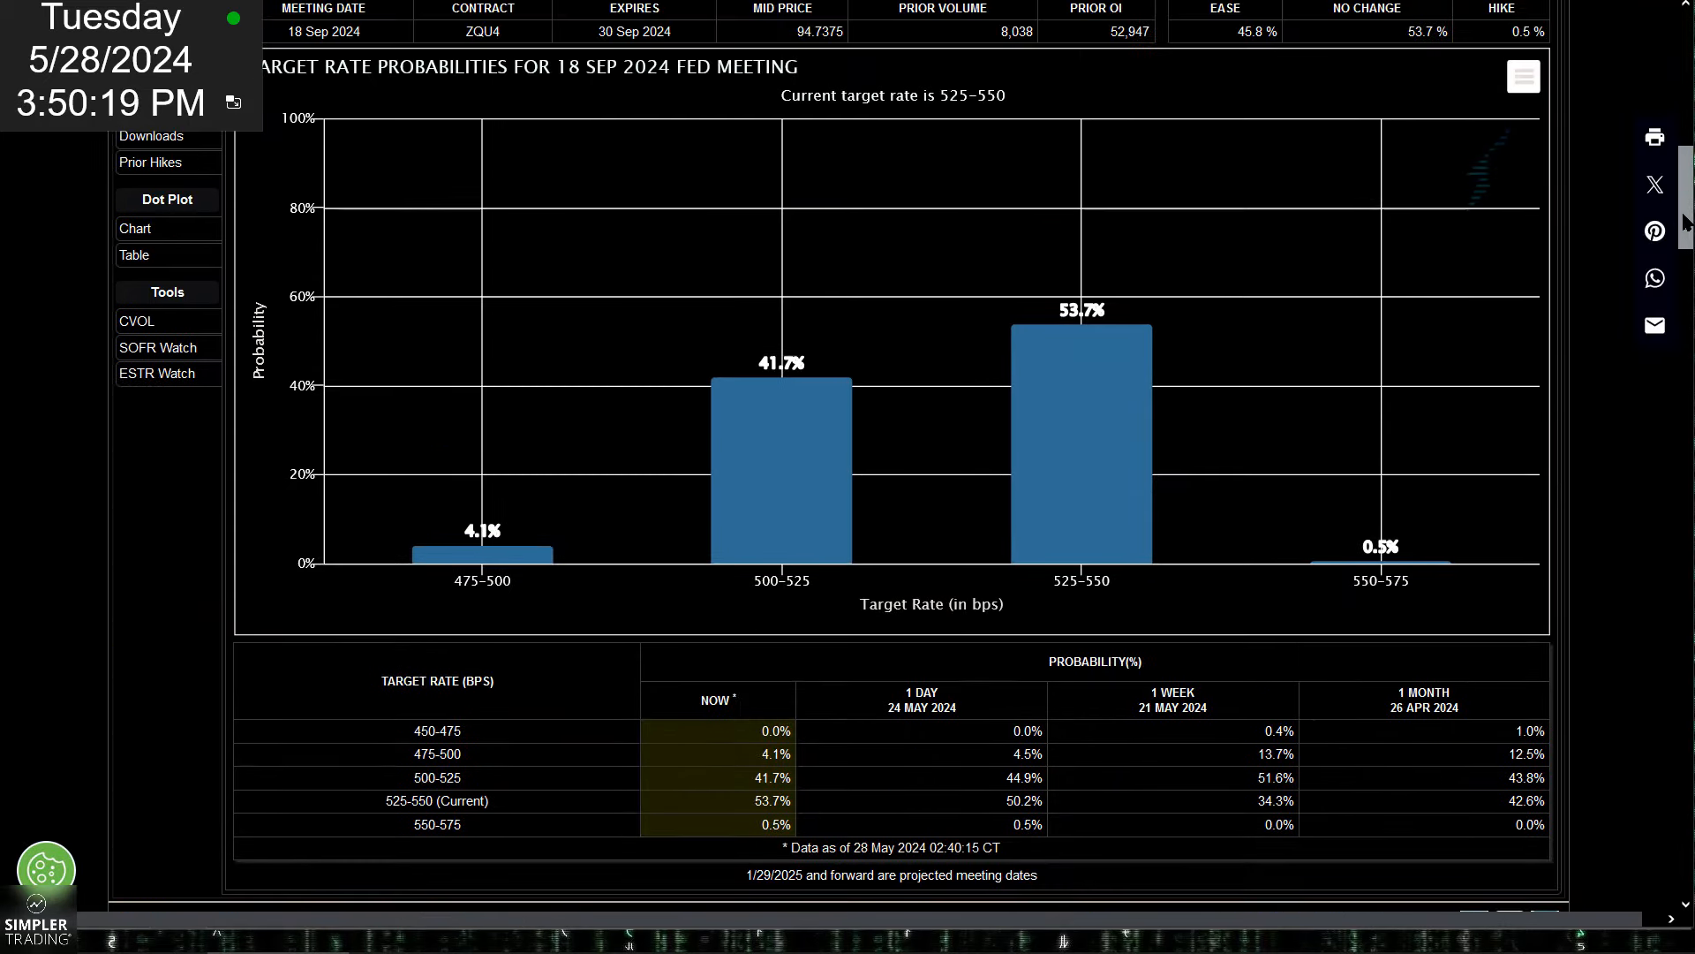
pyautogui.scroll(3)
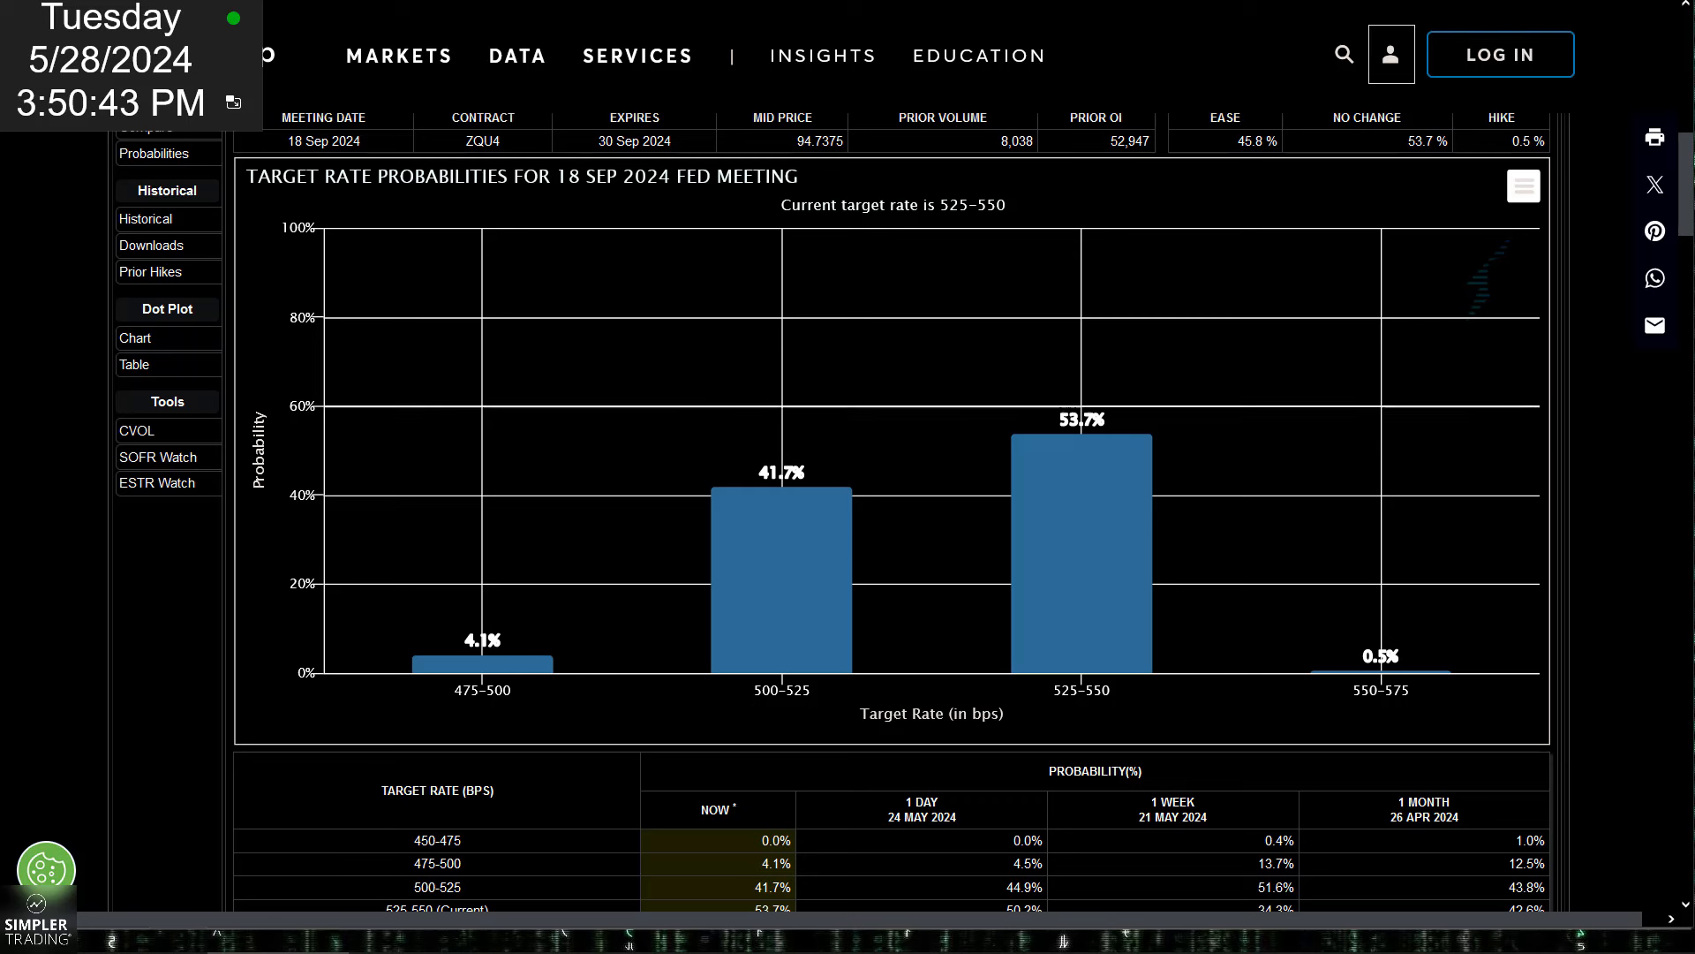
pyautogui.moveTo(1134, 537)
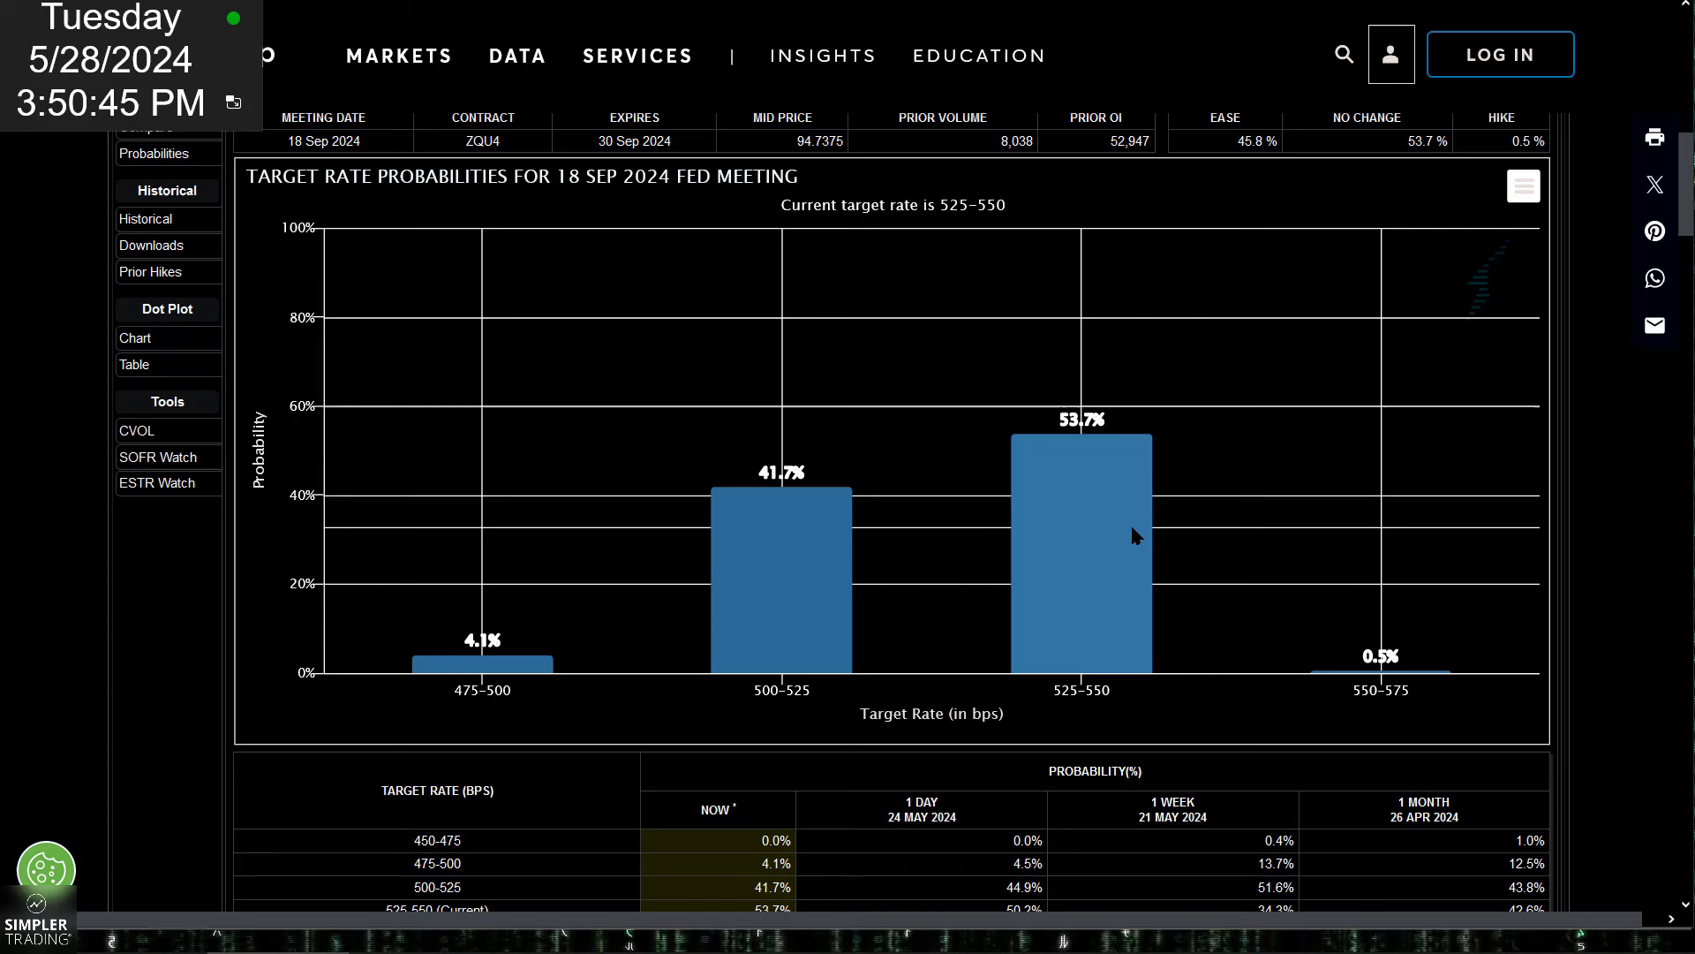
pyautogui.scroll(3)
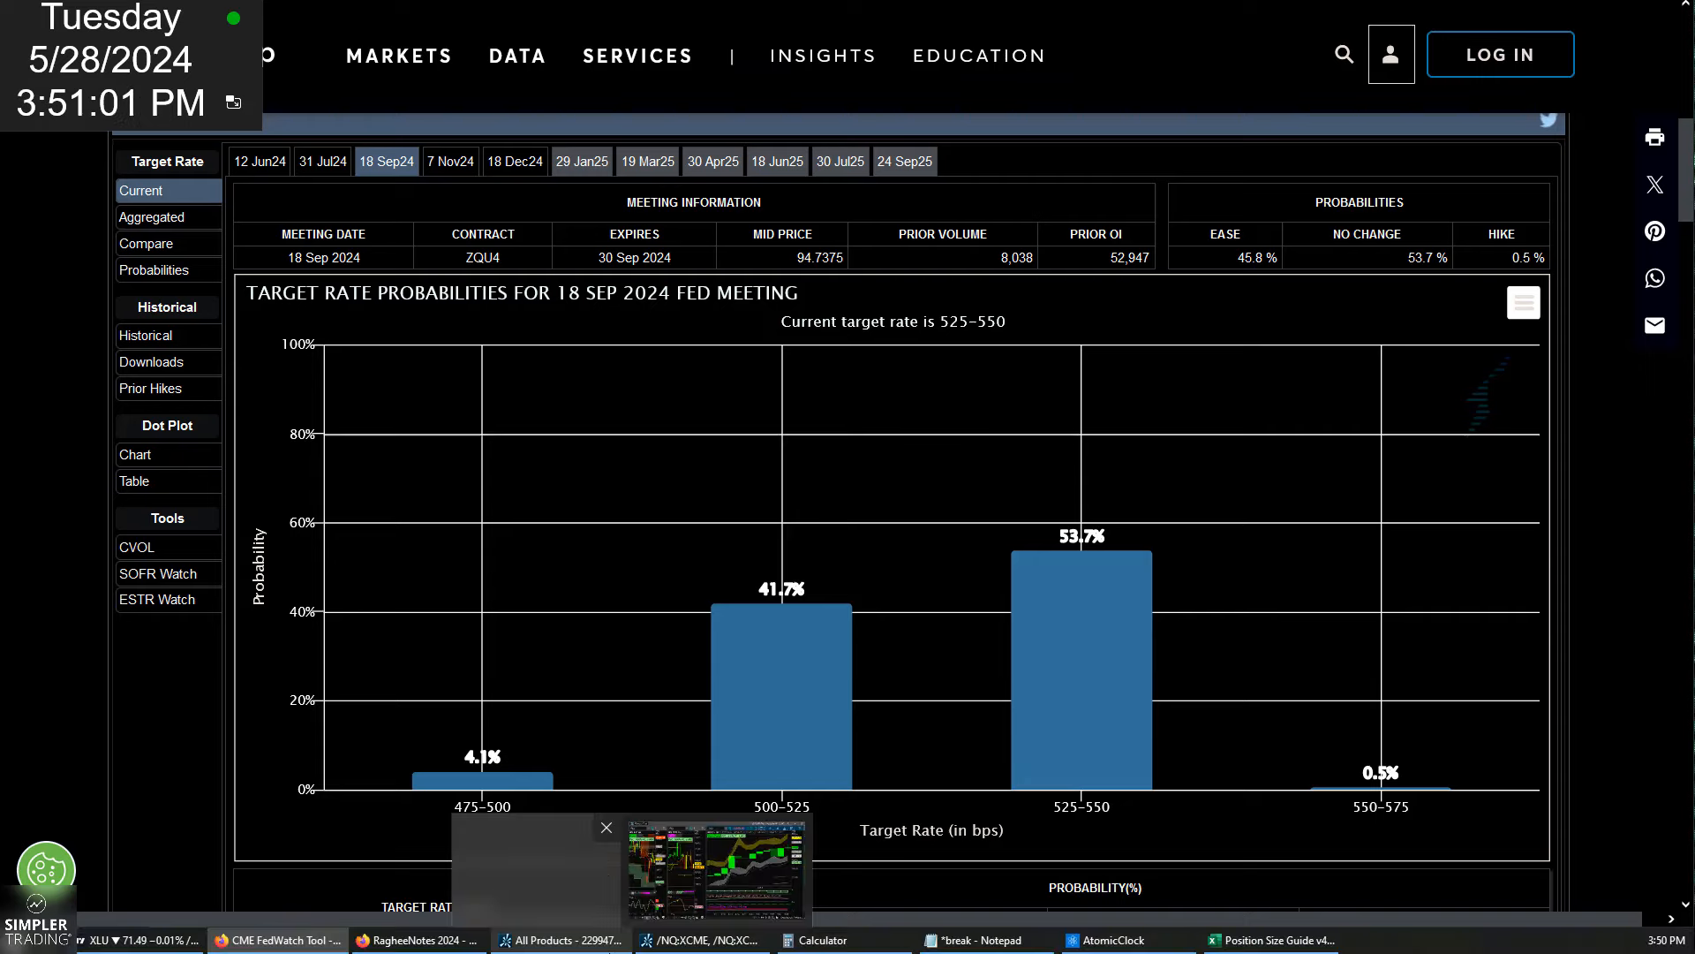
# - Return to the futures charts and remove the drawing from the /NQ 2Y 1D chart
pyautogui.click(701, 939)
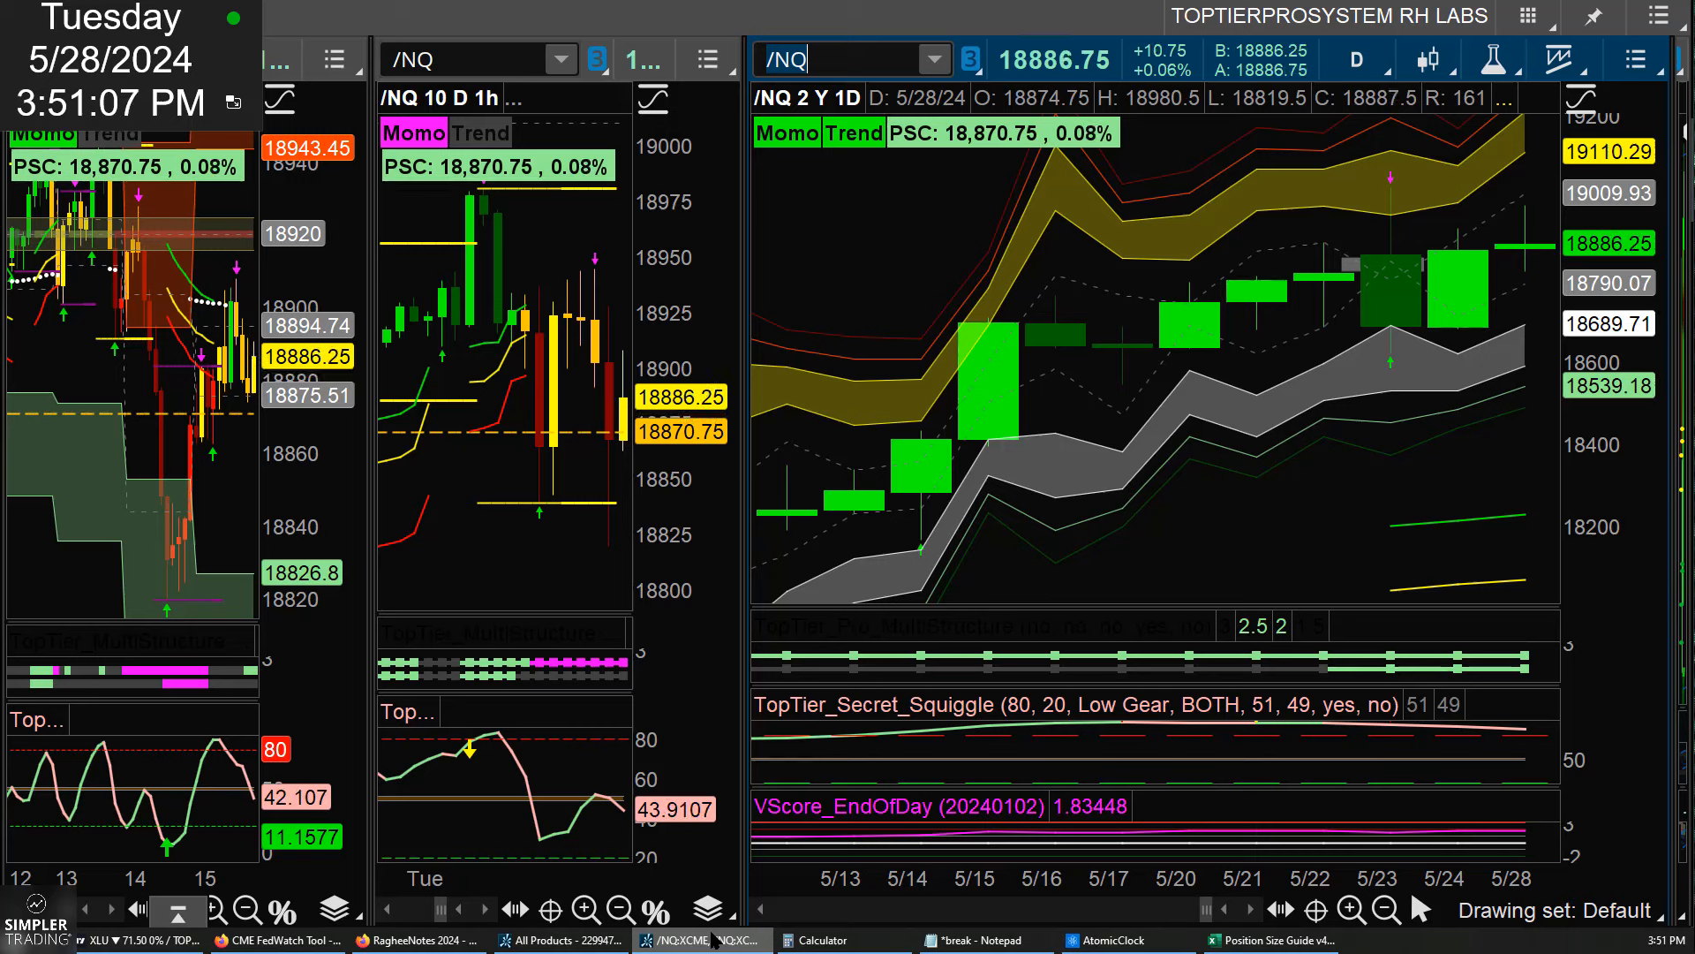
pyautogui.moveTo(1337, 268)
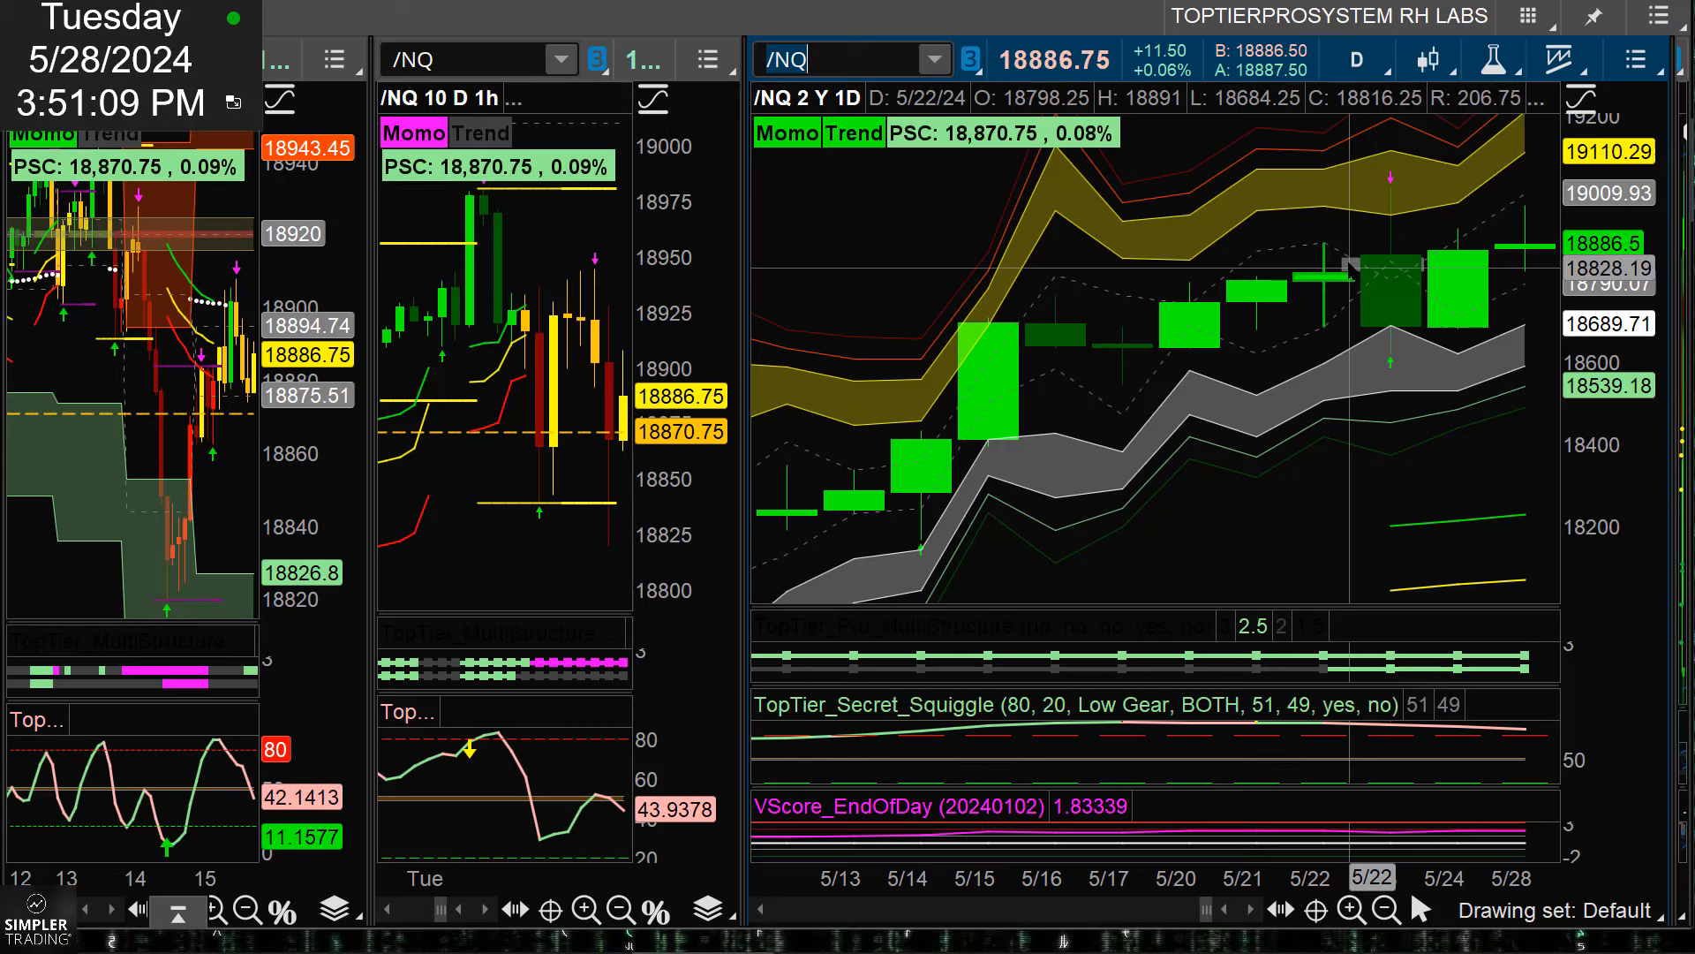
pyautogui.rightClick(1341, 270)
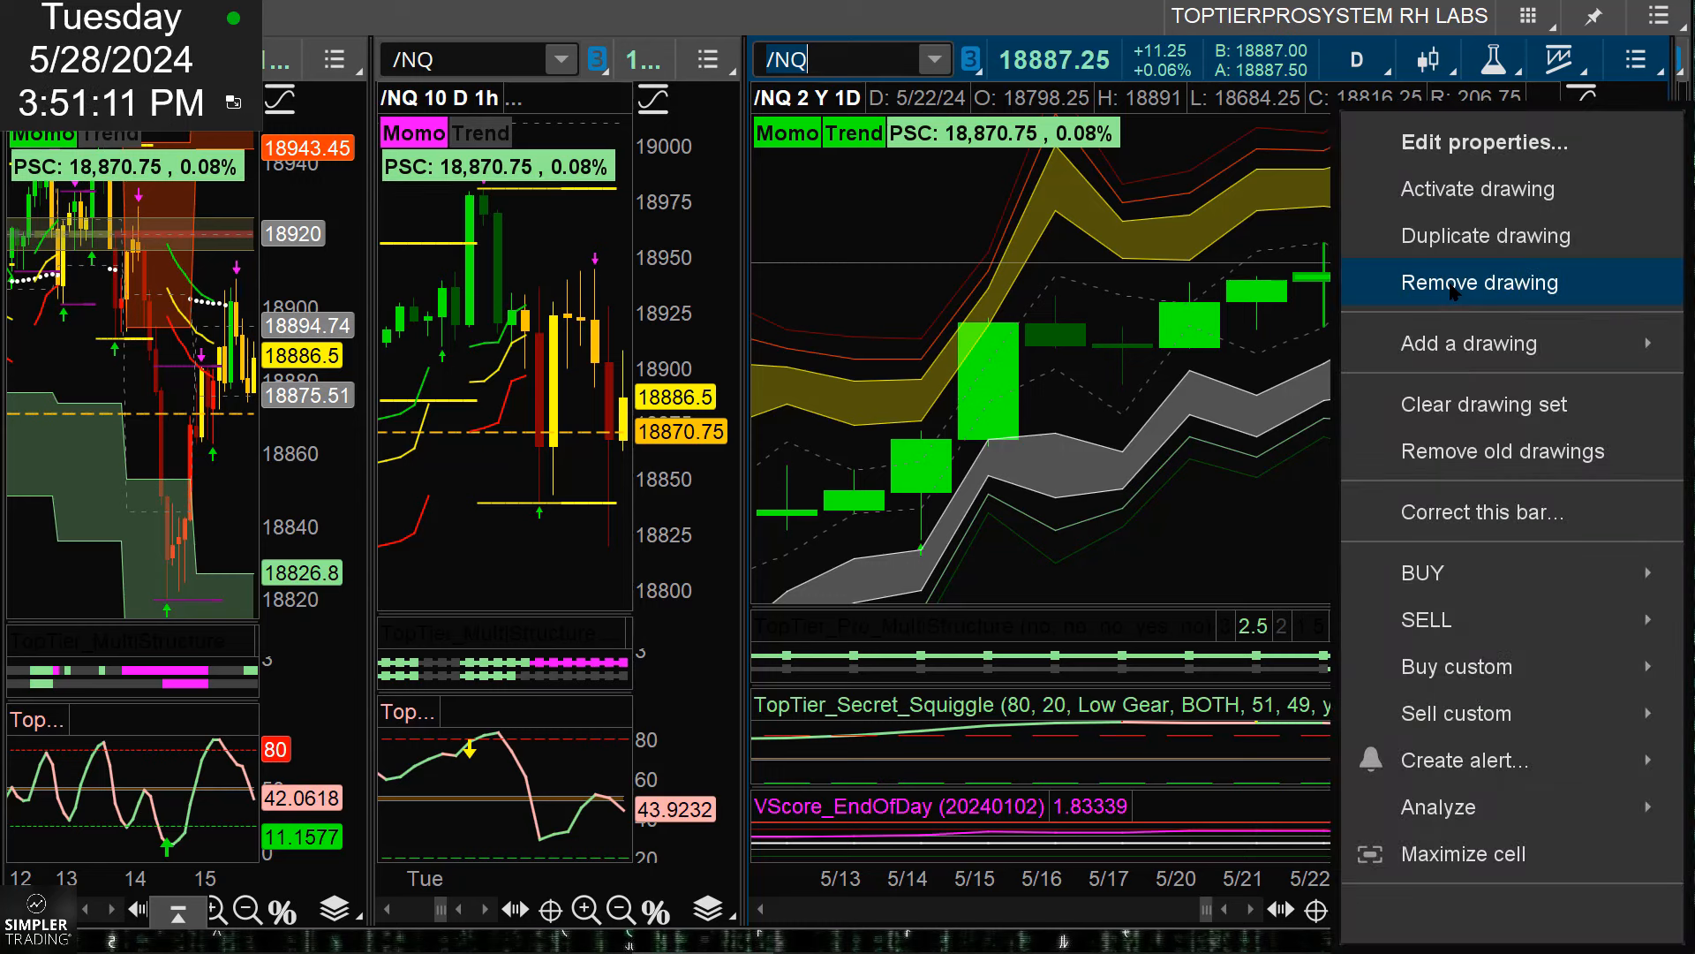
pyautogui.click(1479, 283)
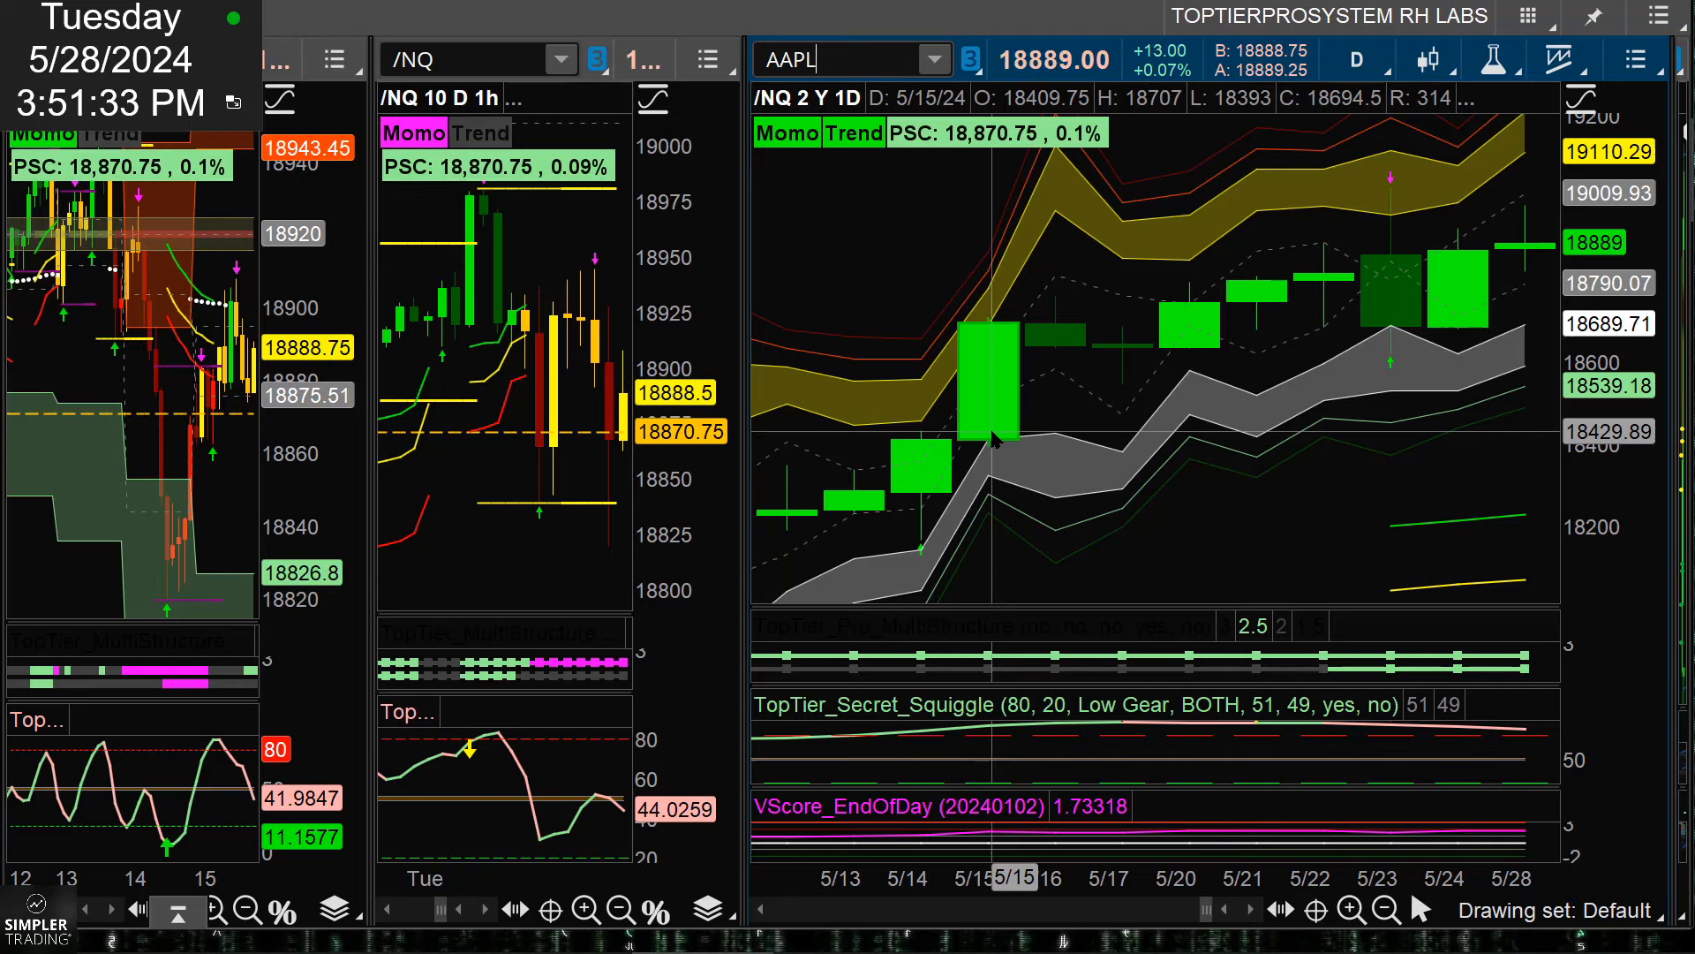
# - Step the linked charts through AAPL, QCOM and NVDA, ending on NVDA
pyautogui.write('AAPL')
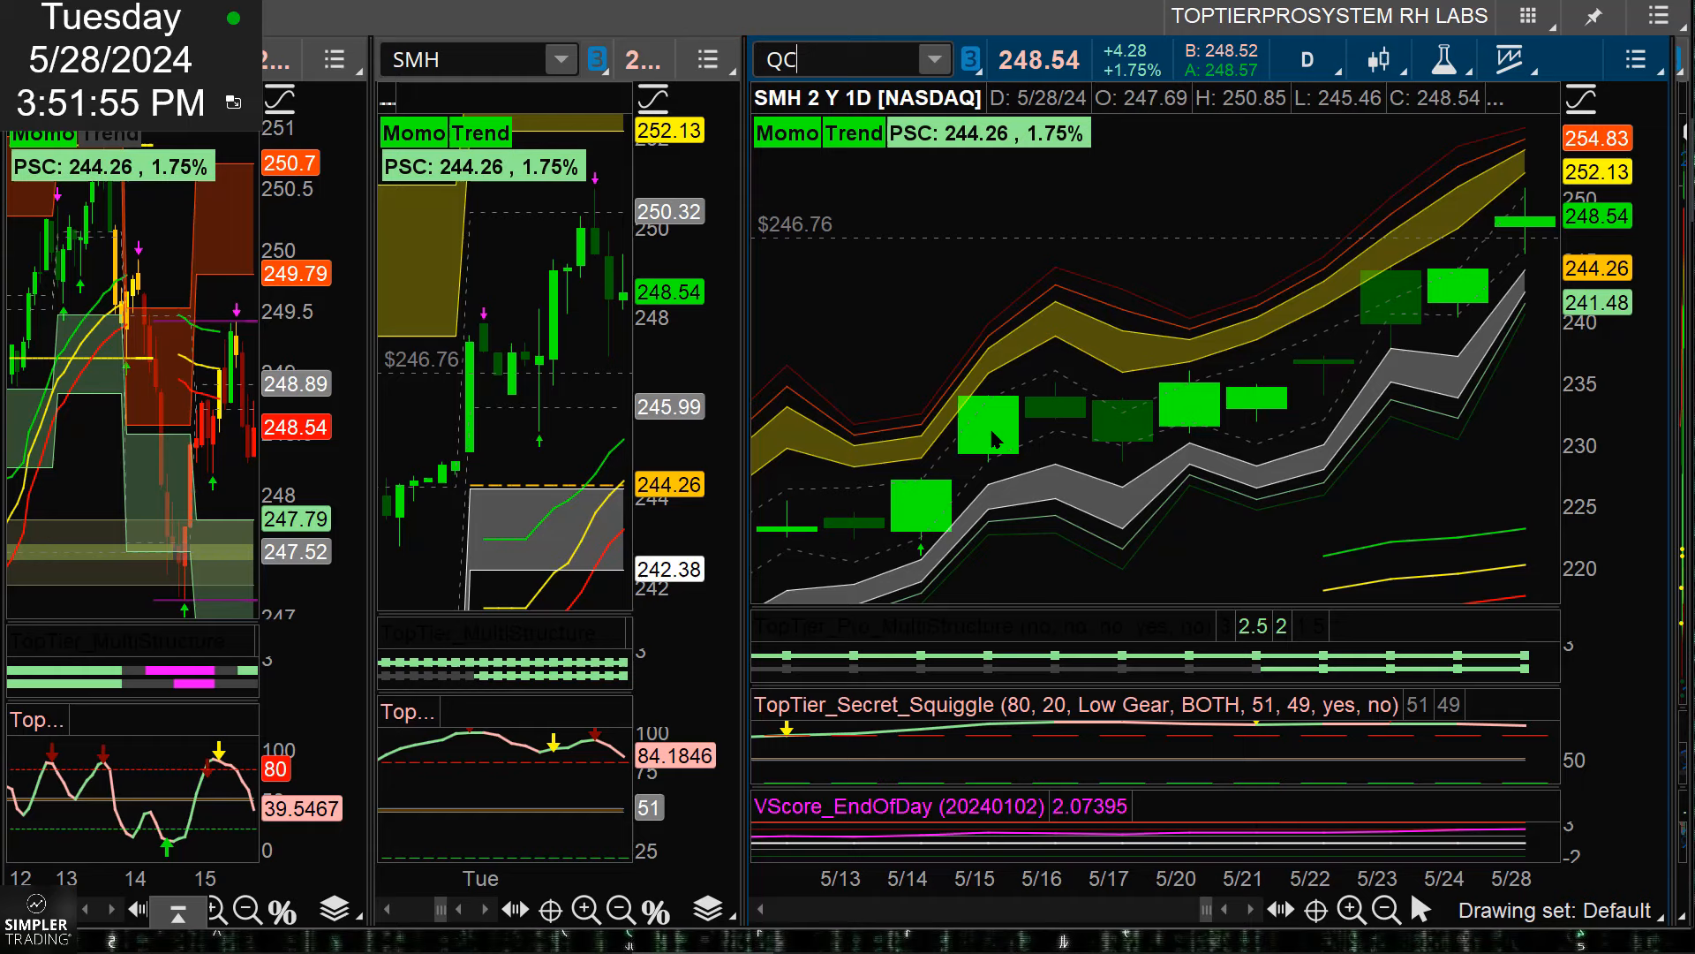
pyautogui.write('QCOM')
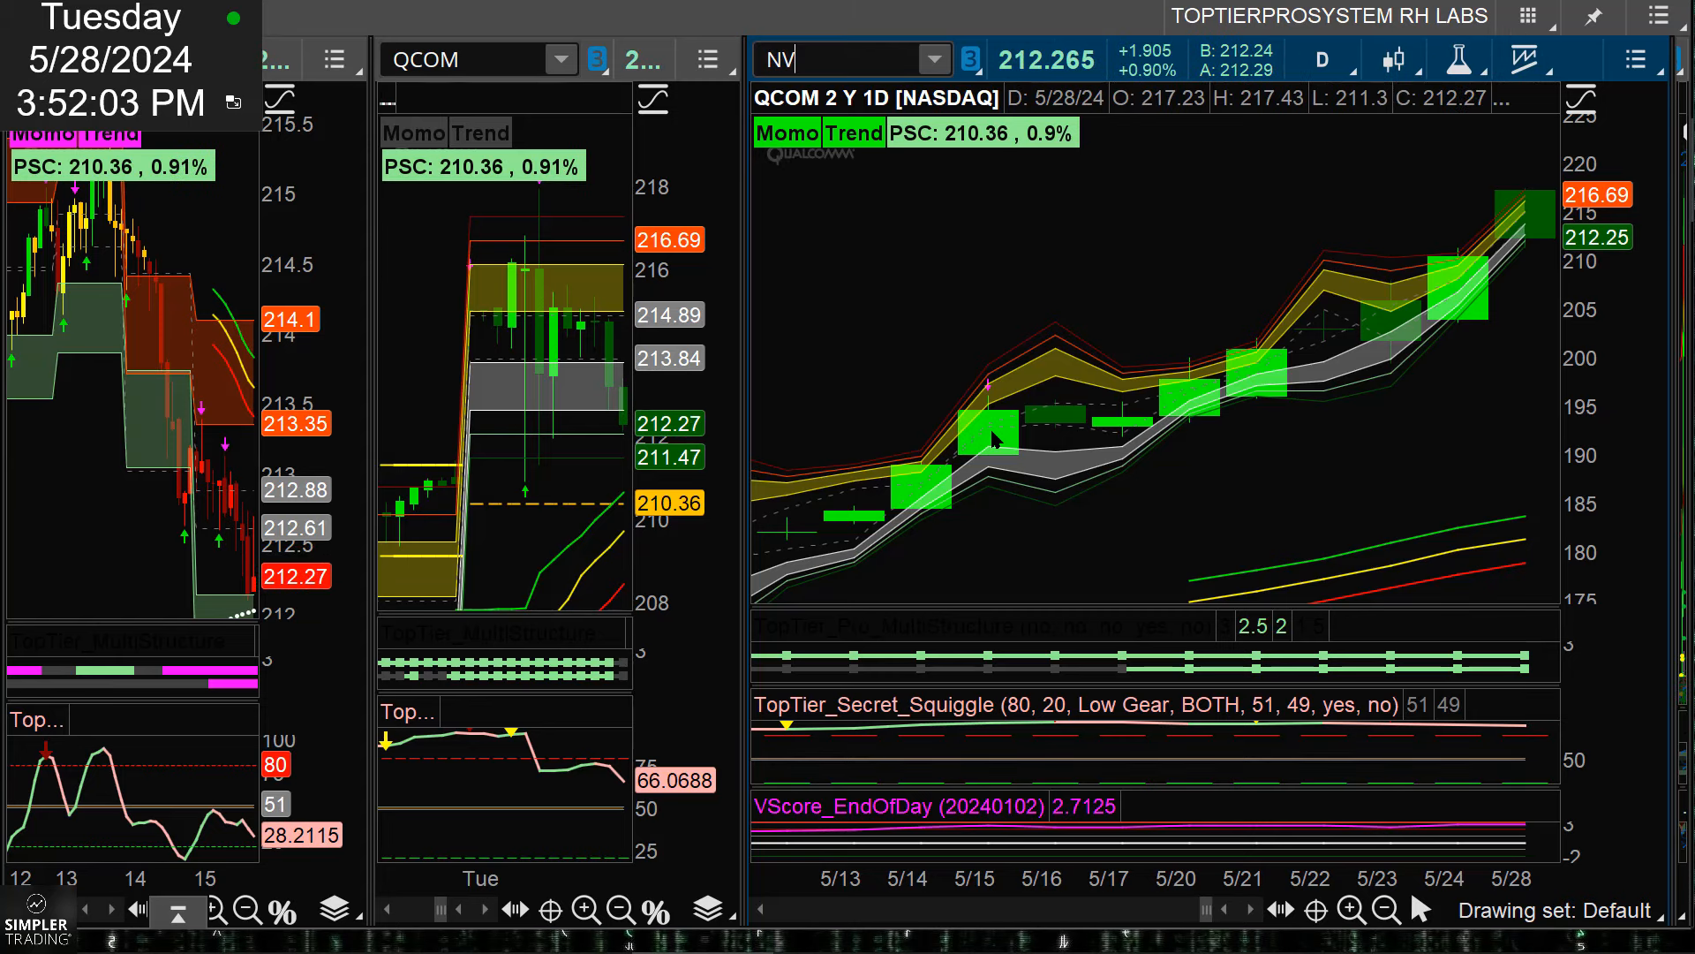
pyautogui.write('NVDA')
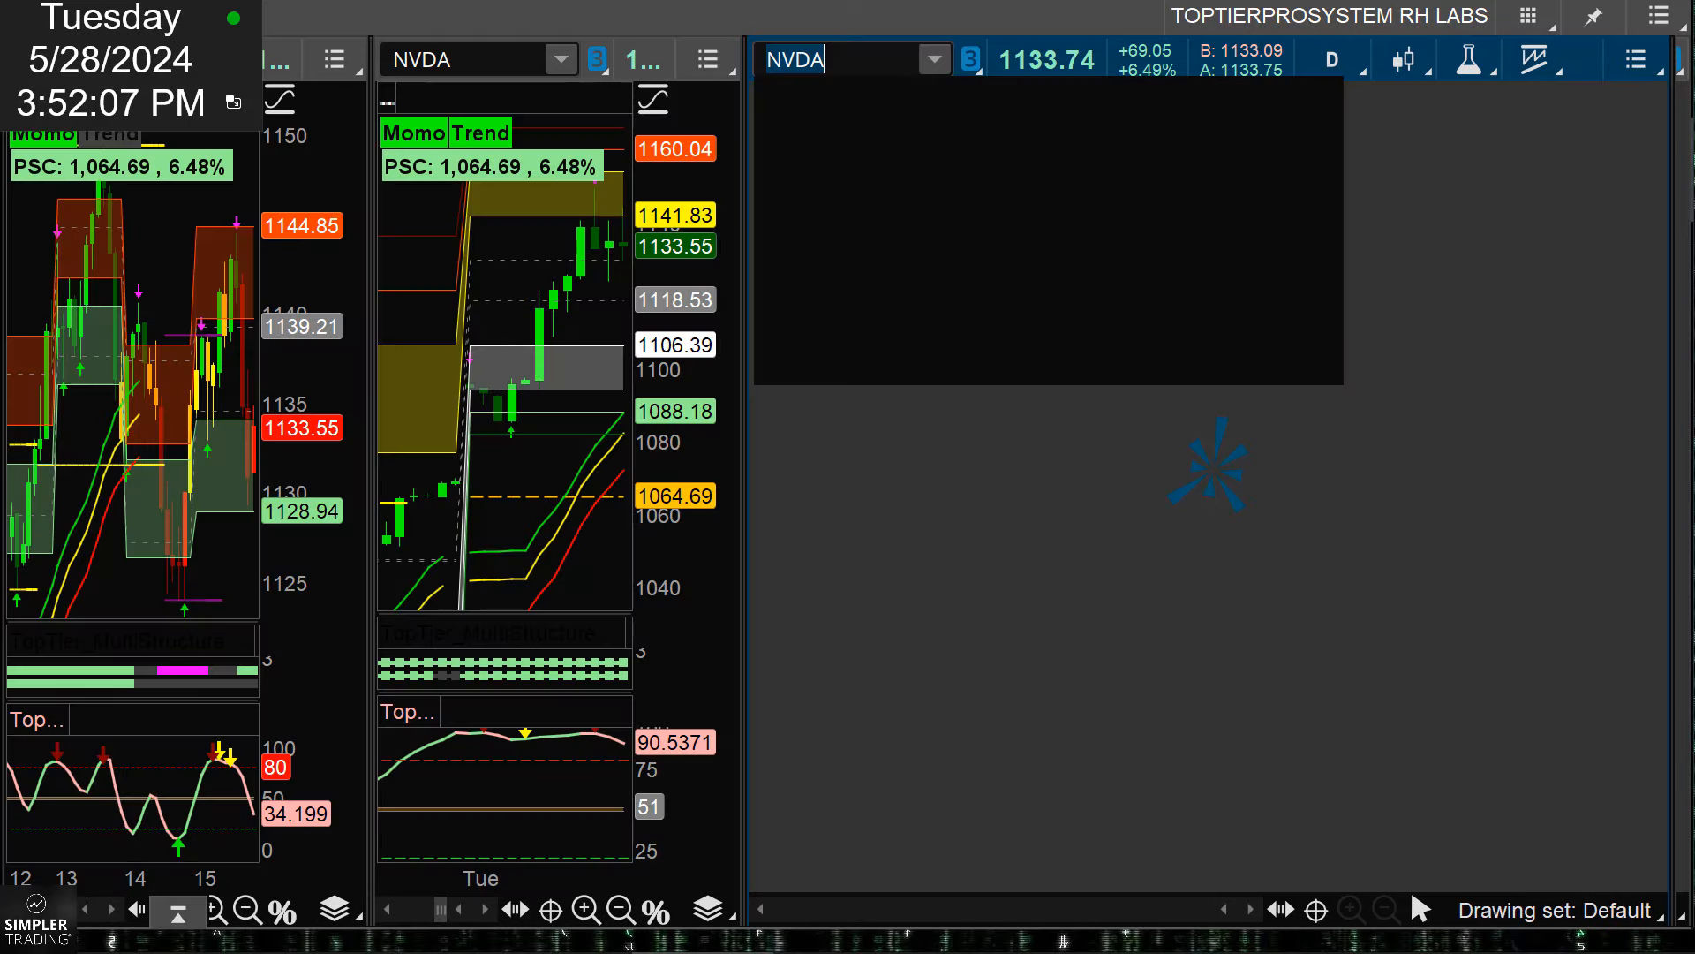
pyautogui.click(850, 60)
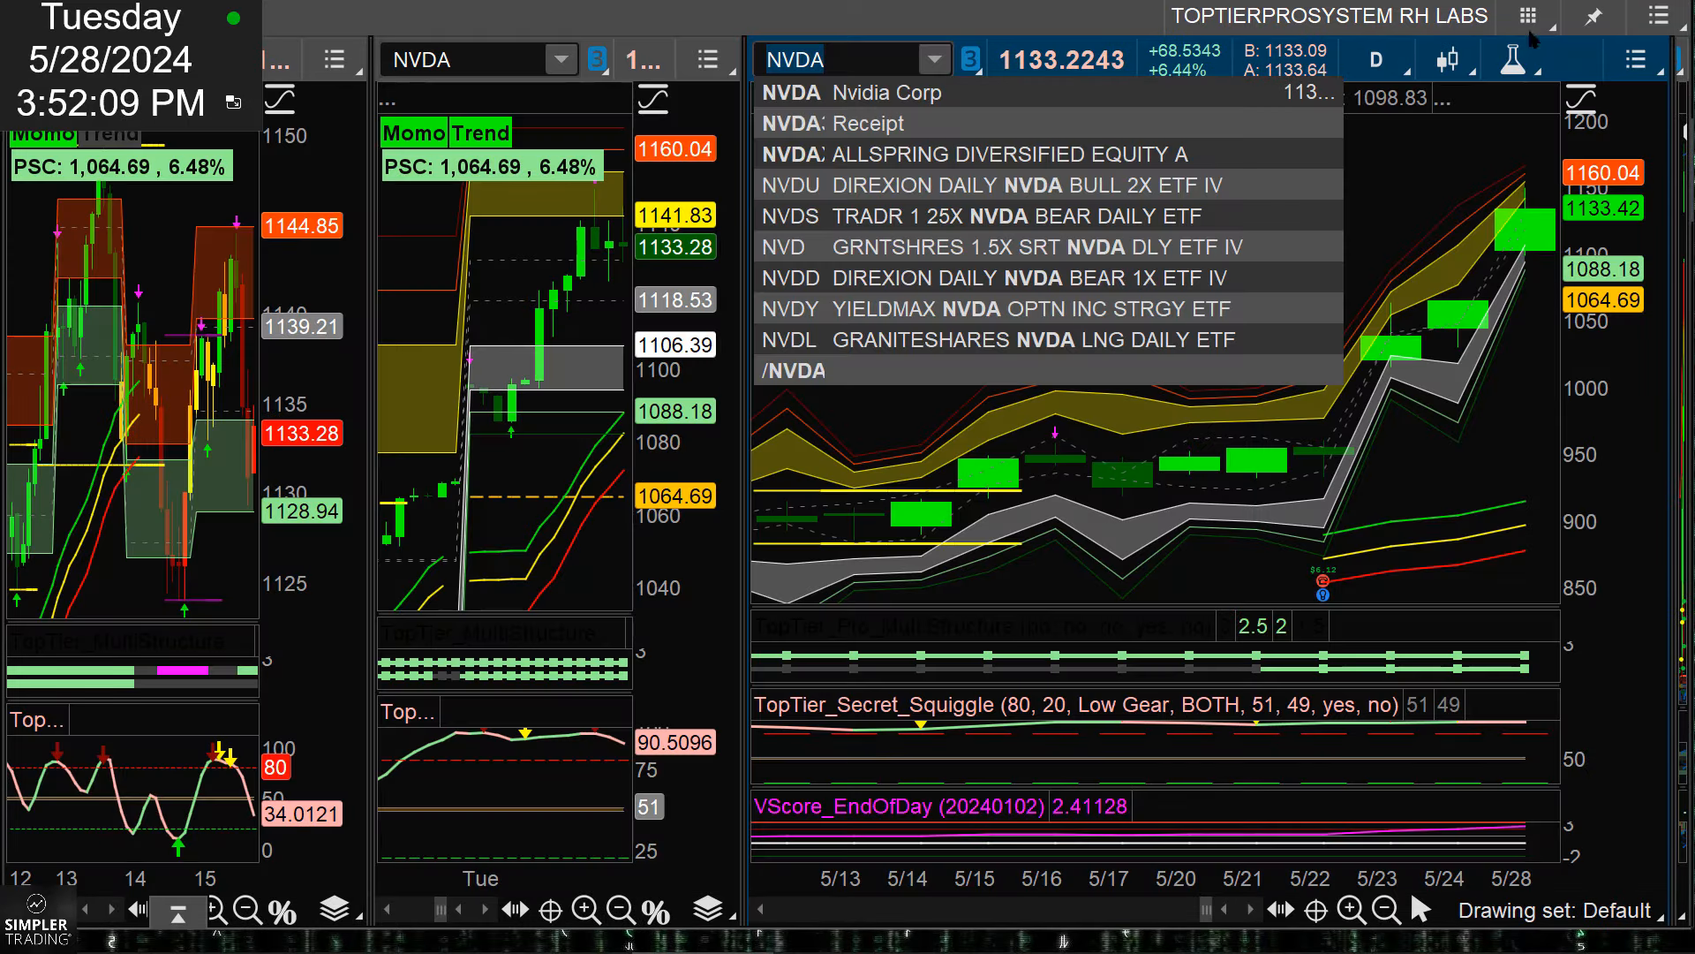
pyautogui.click(1529, 16)
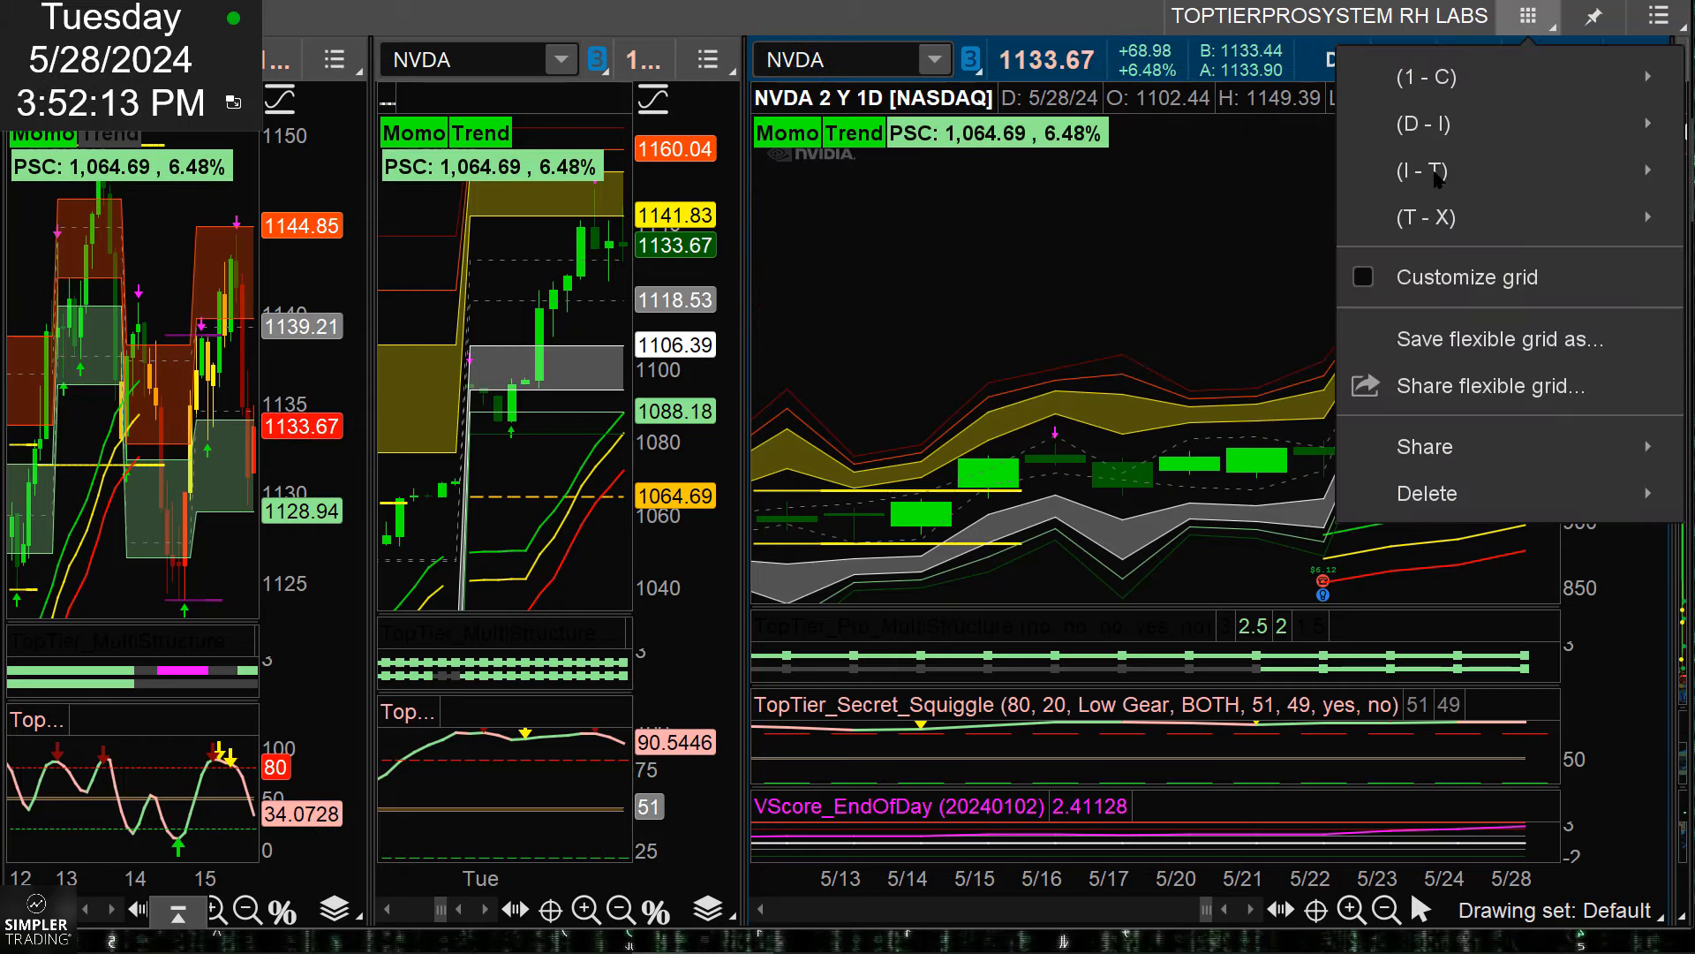
# - Load a saved grid such as INTRADAY MULTICHART from the I–T layout group
pyautogui.click(1423, 169)
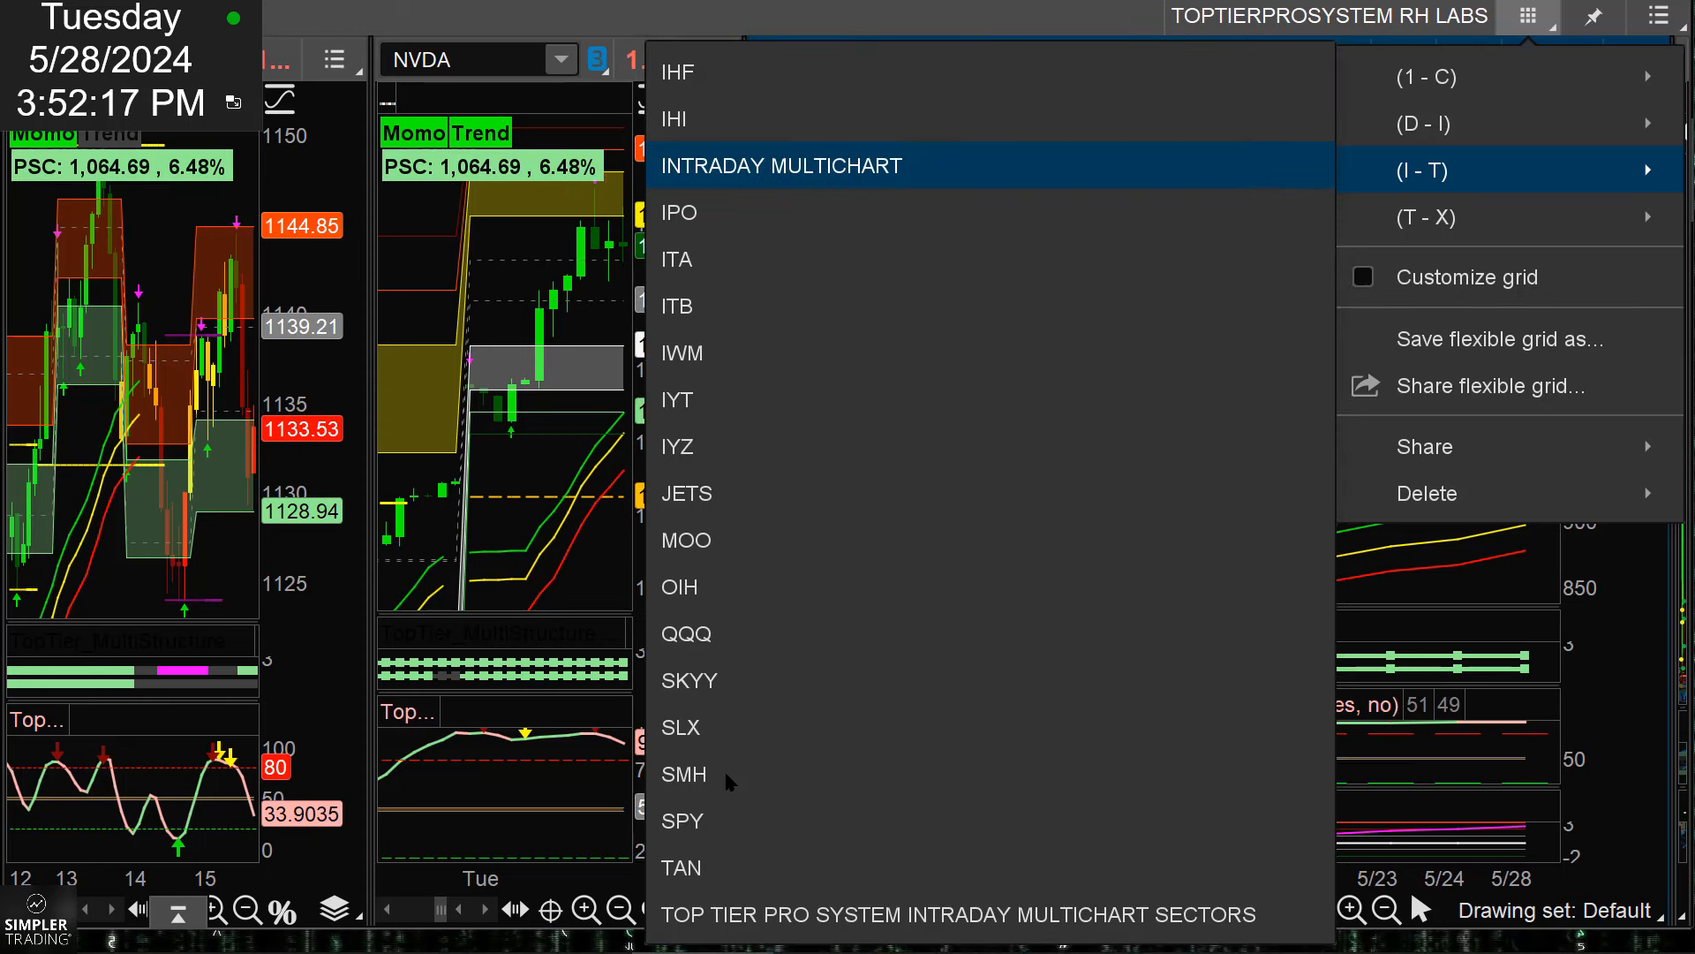
pyautogui.click(781, 166)
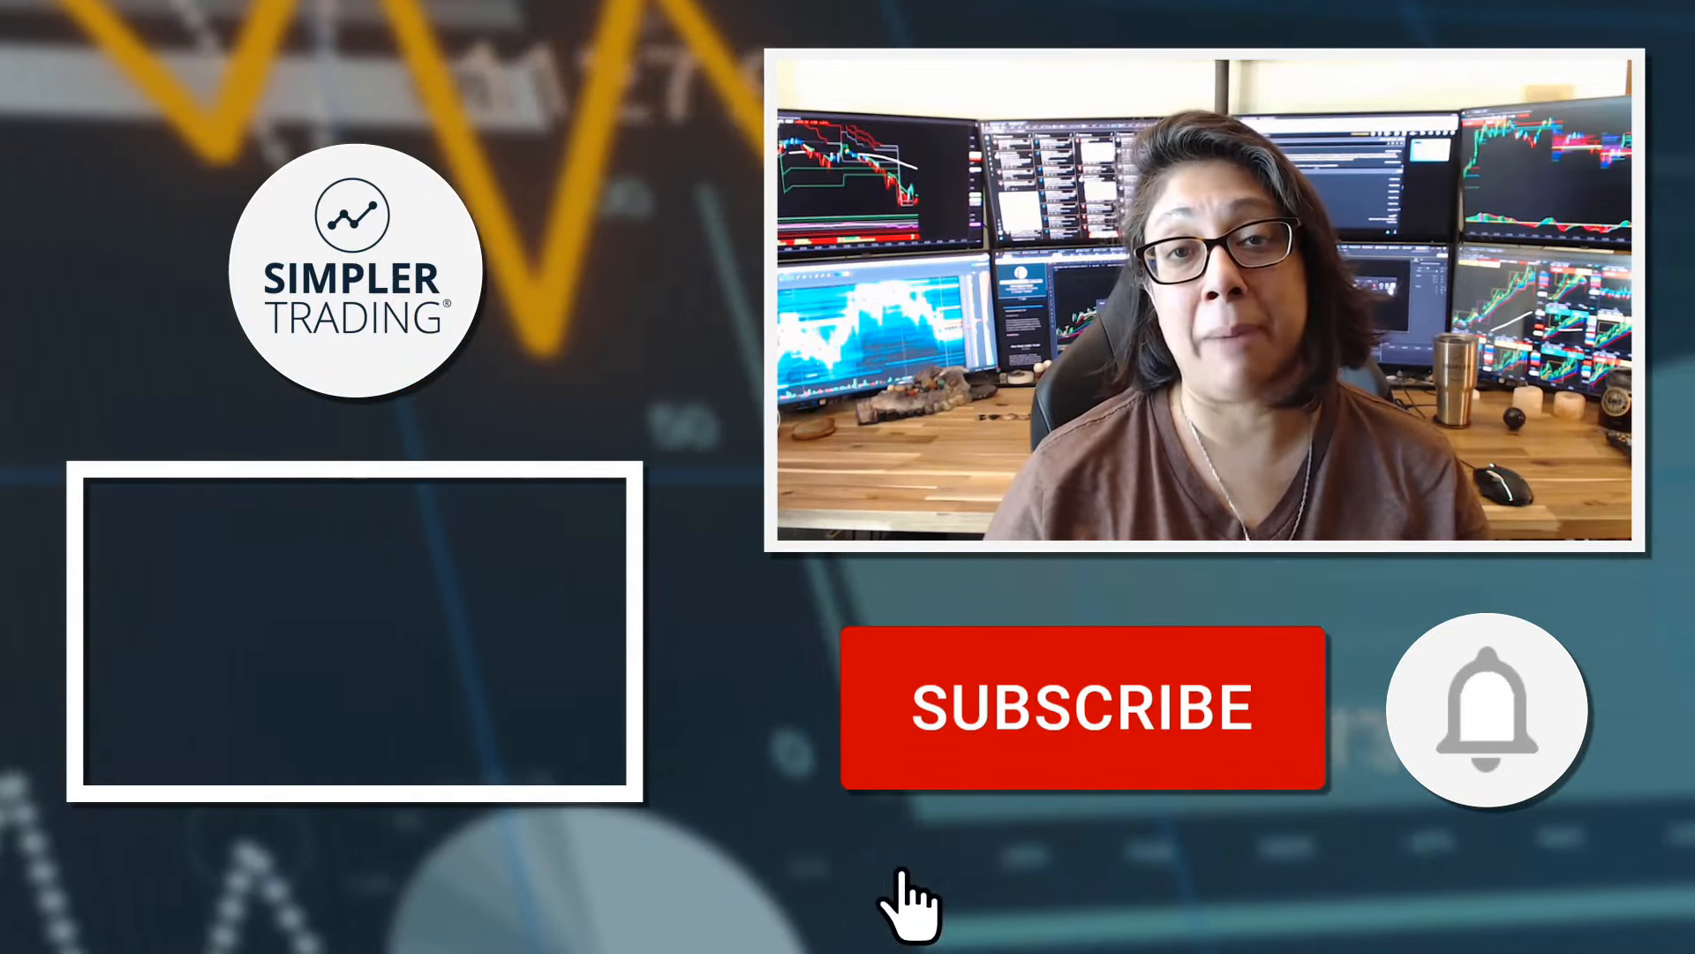
pyautogui.click(1084, 709)
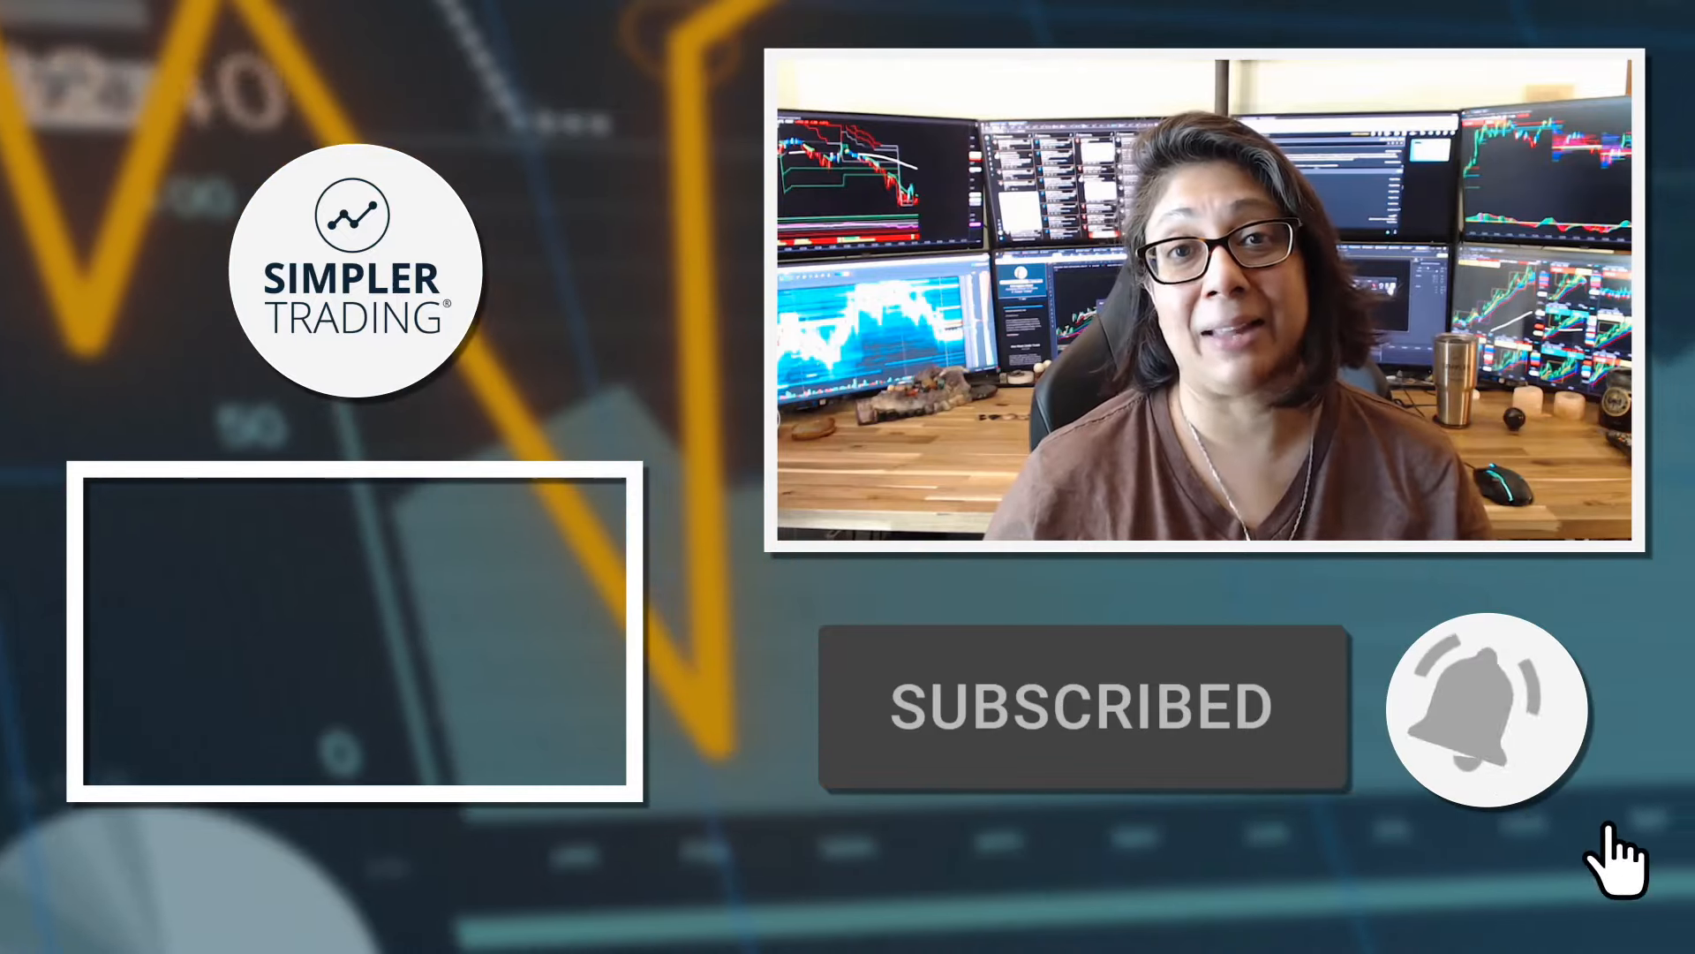